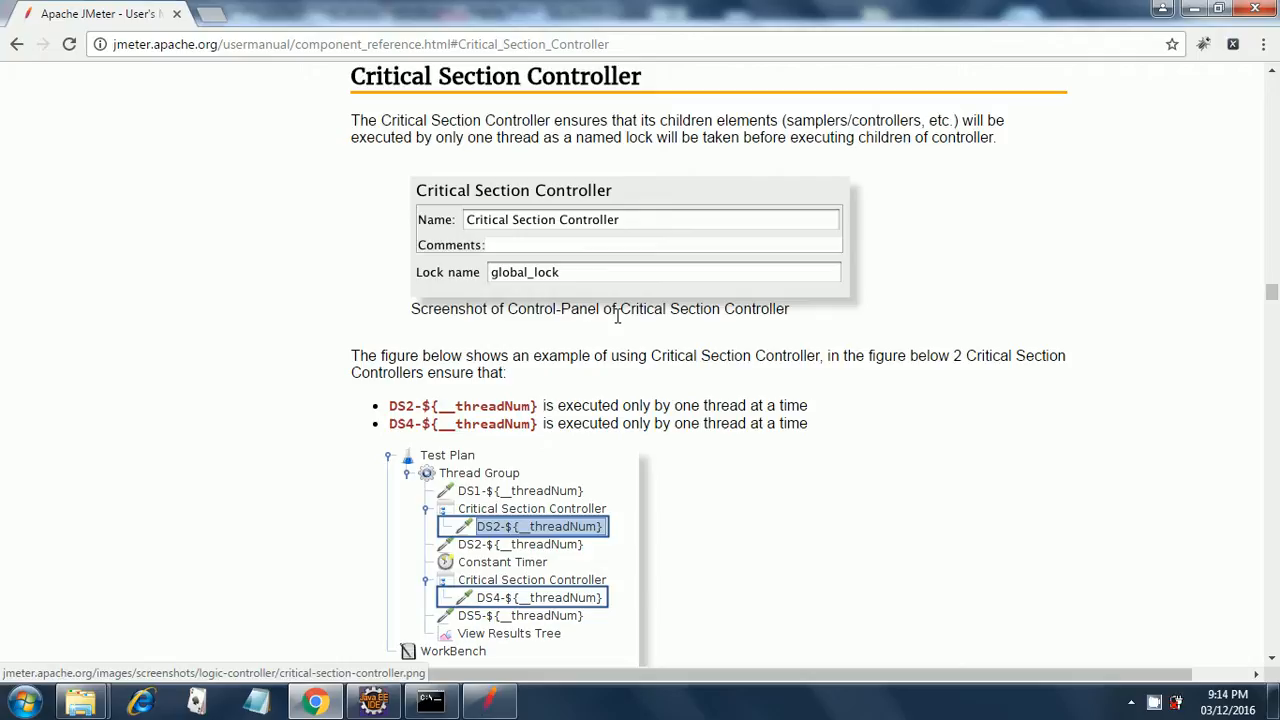
mouse_move(616, 336)
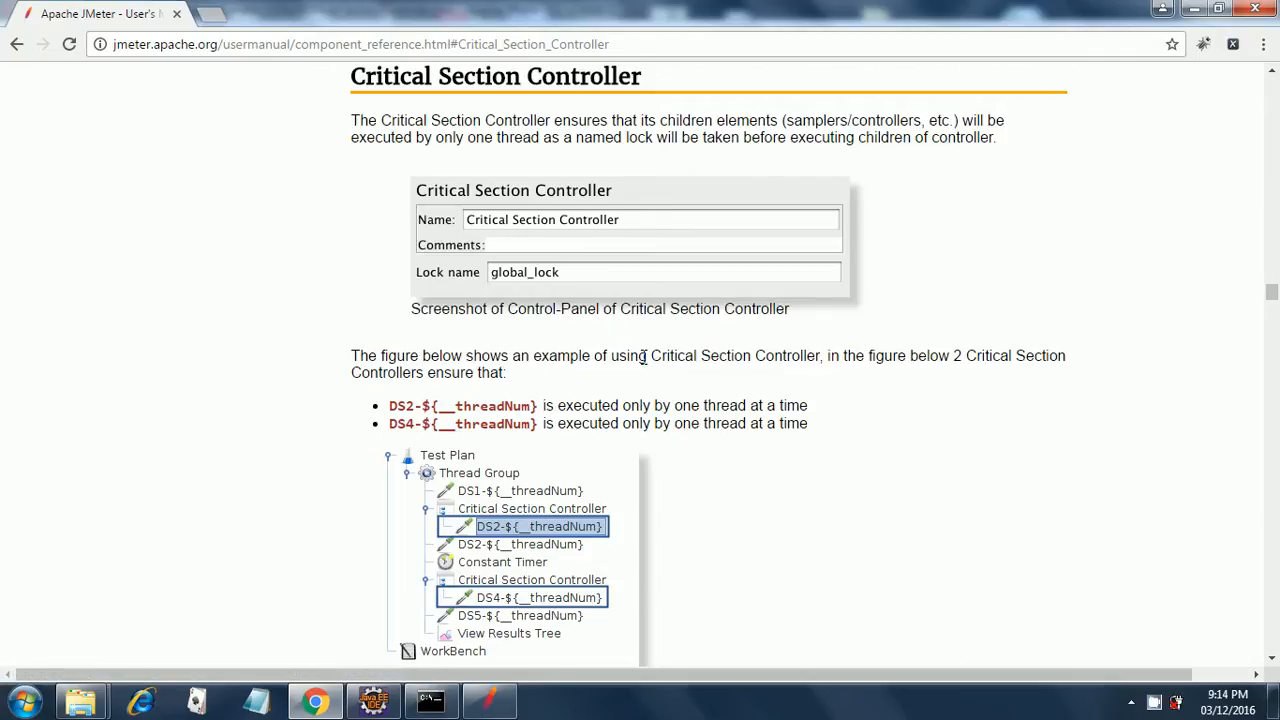
mouse_move(712, 404)
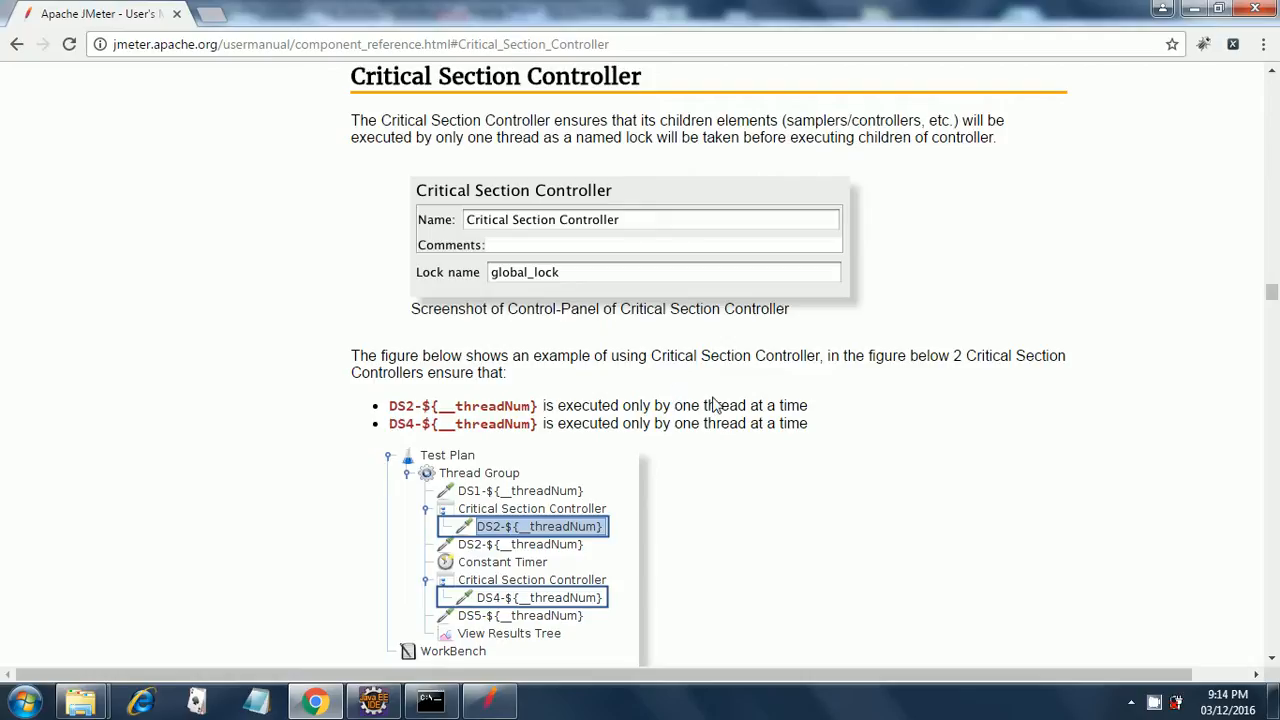
mouse_move(776, 400)
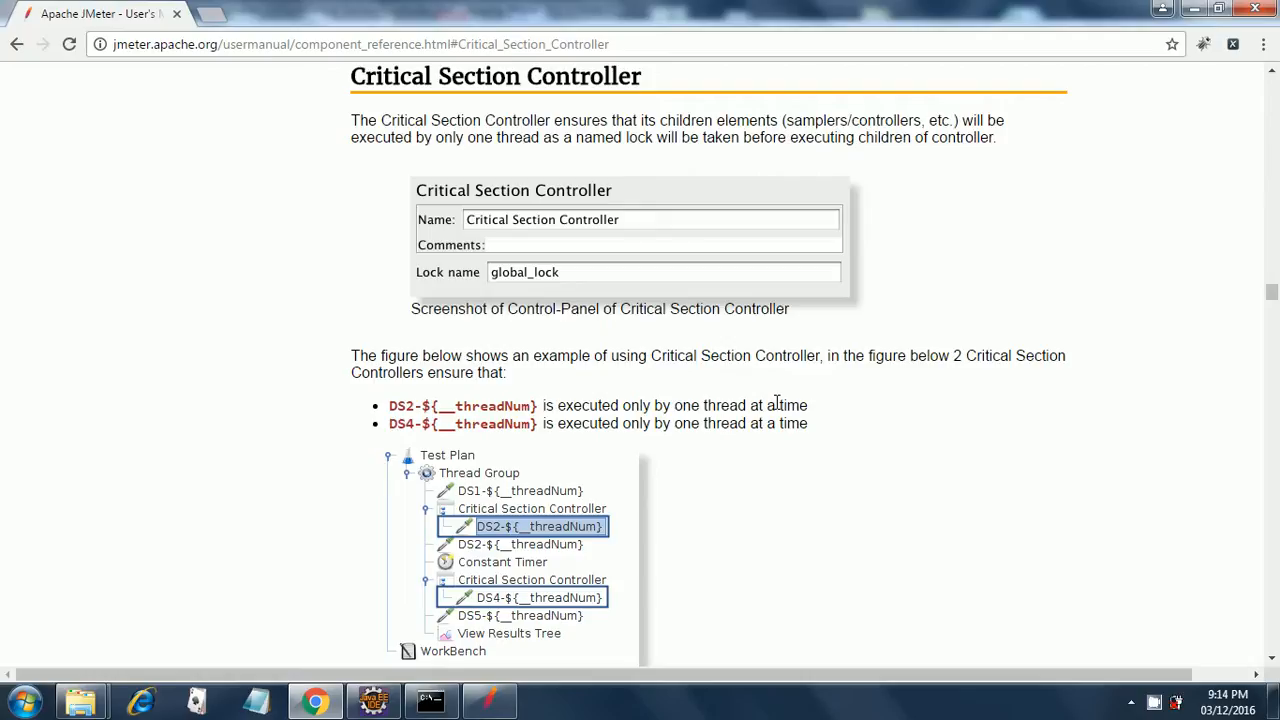
mouse_move(868, 400)
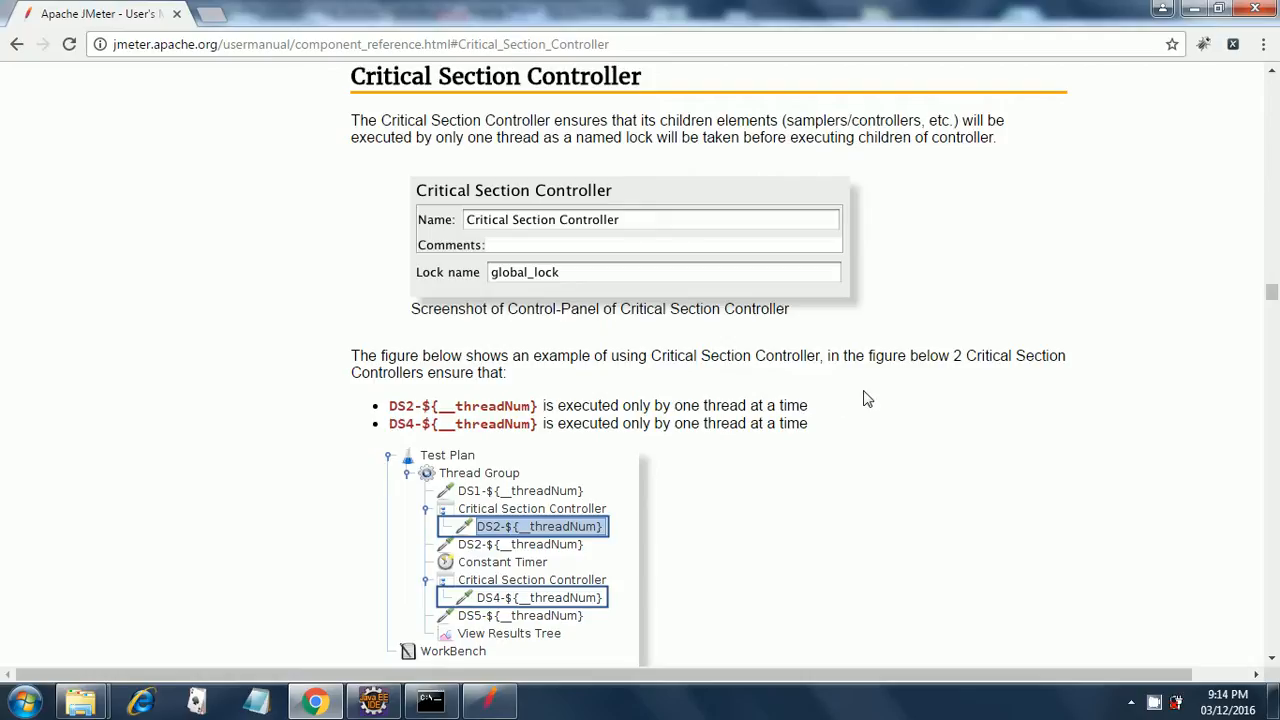
mouse_move(928, 390)
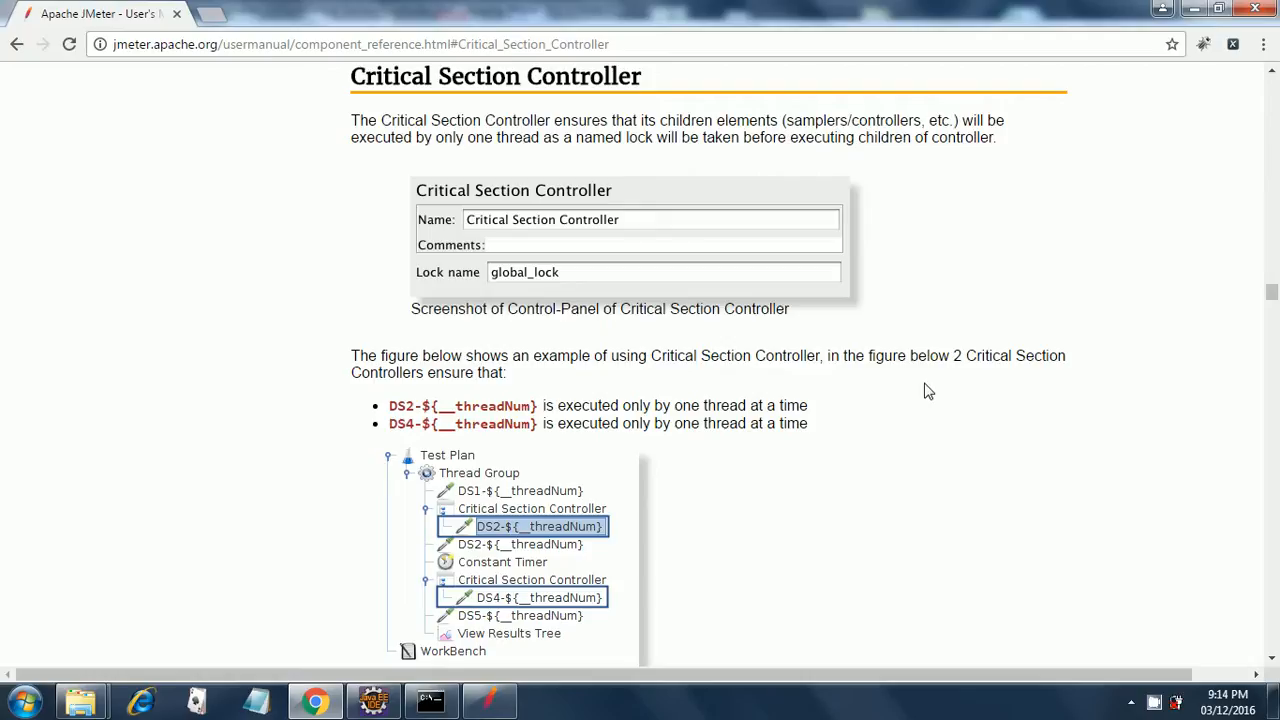
mouse_move(920, 396)
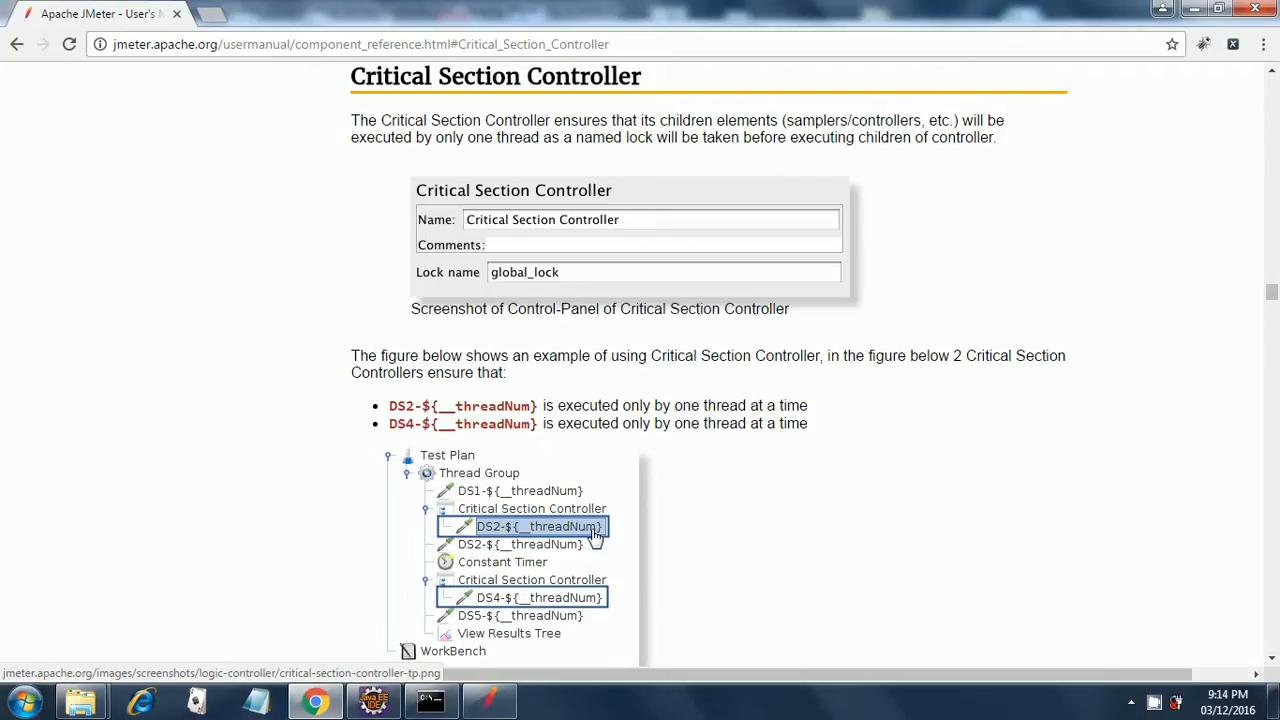
mouse_move(596, 538)
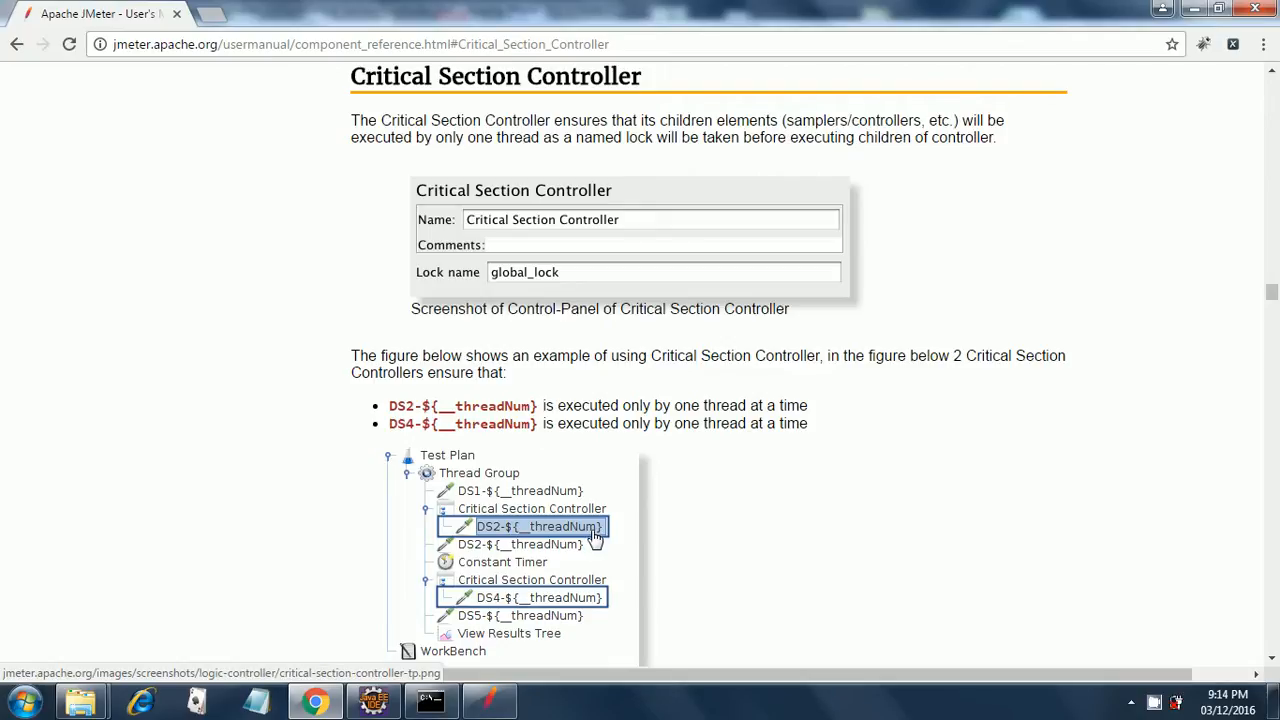
mouse_move(578, 604)
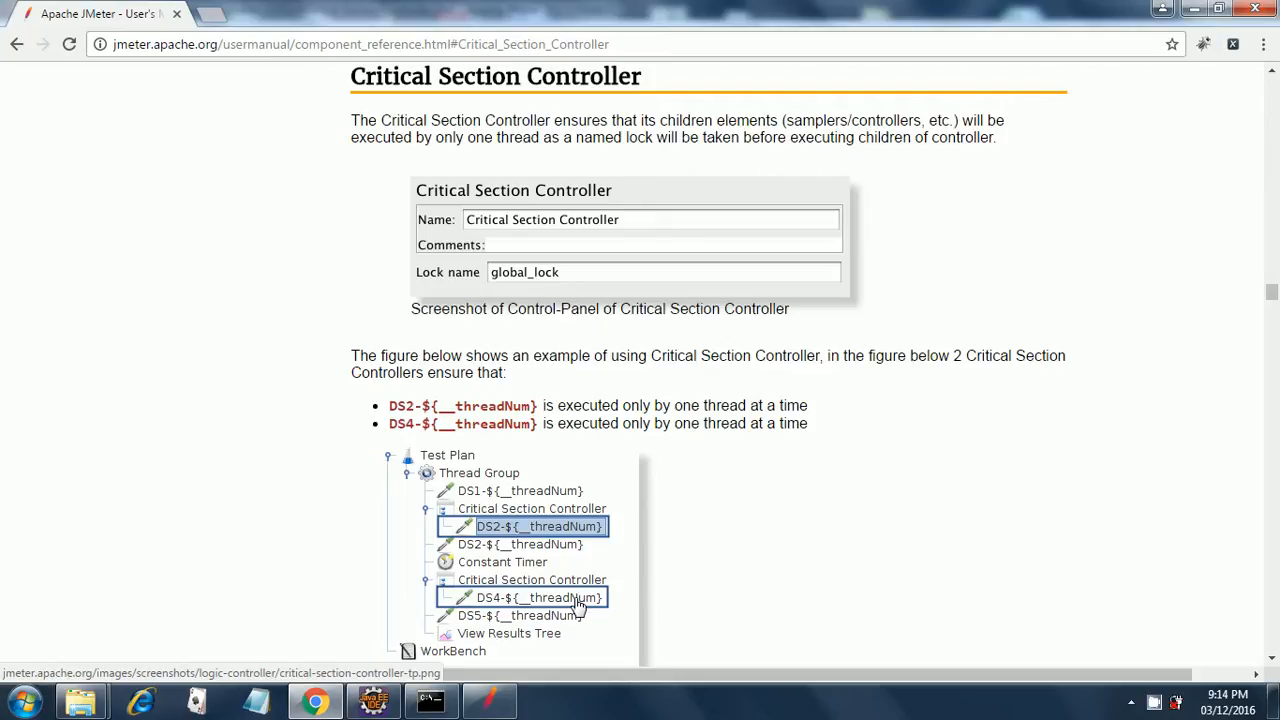
mouse_move(640, 624)
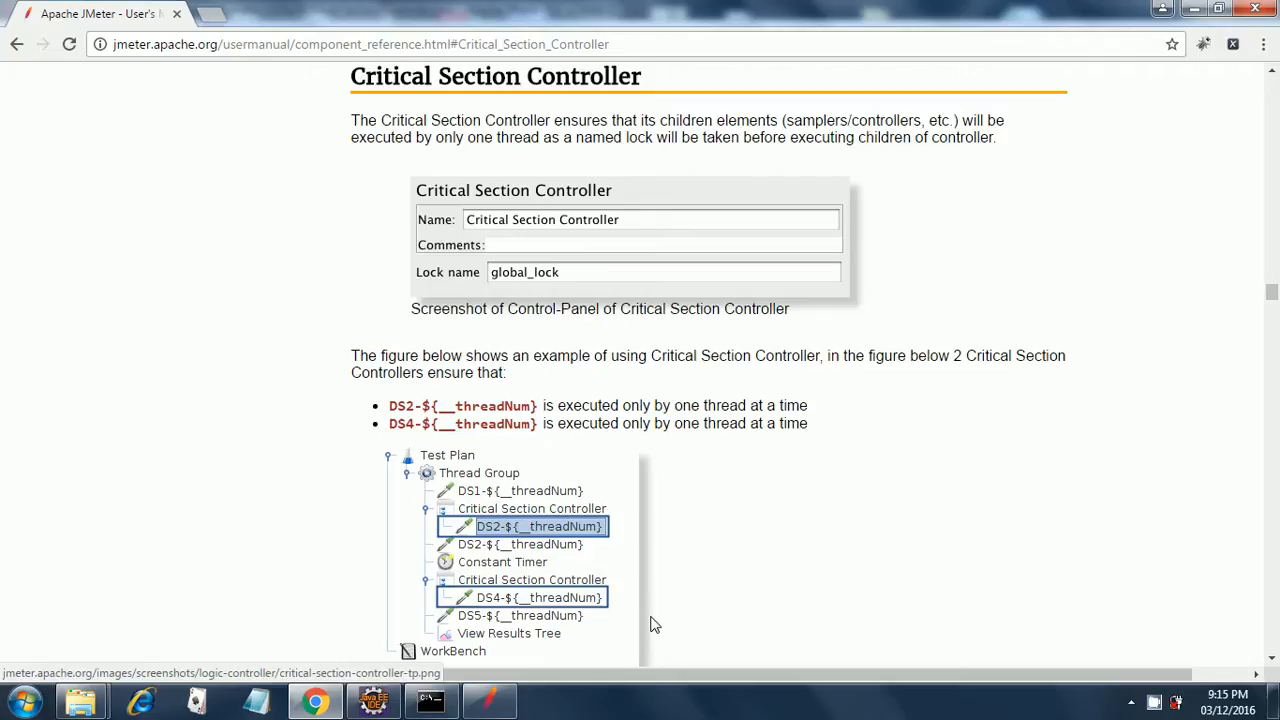
mouse_move(650, 624)
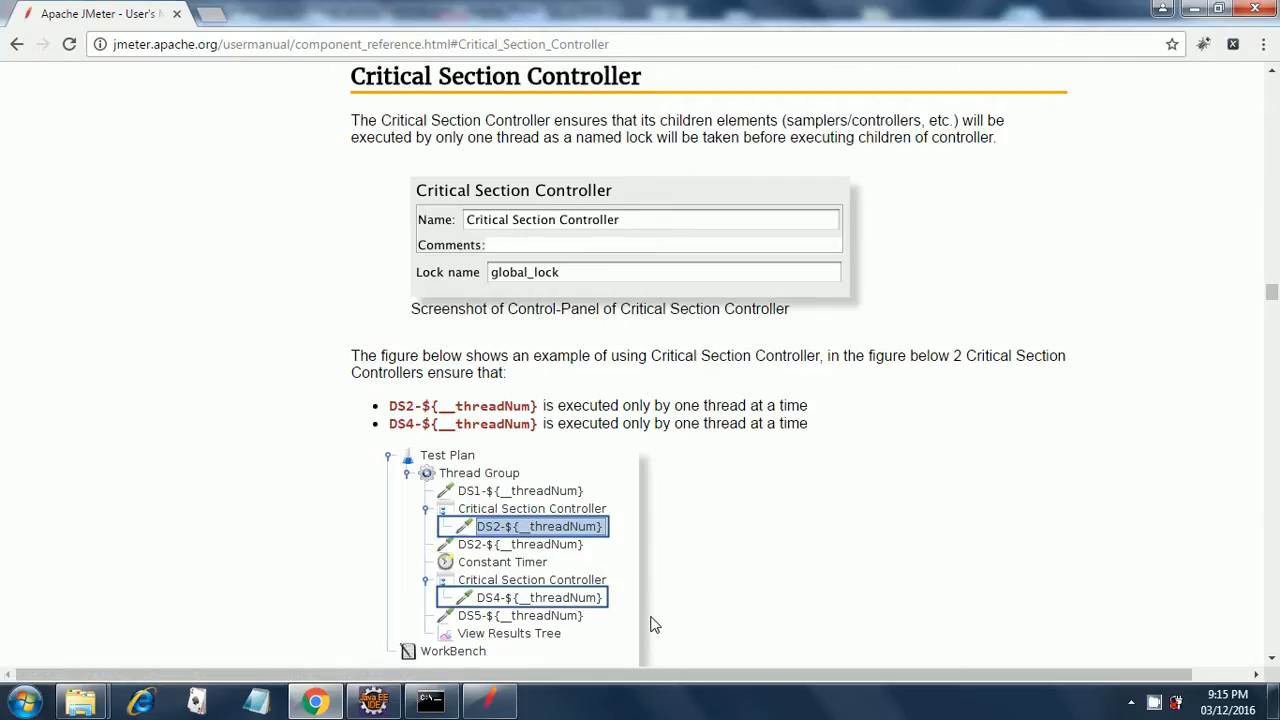
mouse_move(624, 656)
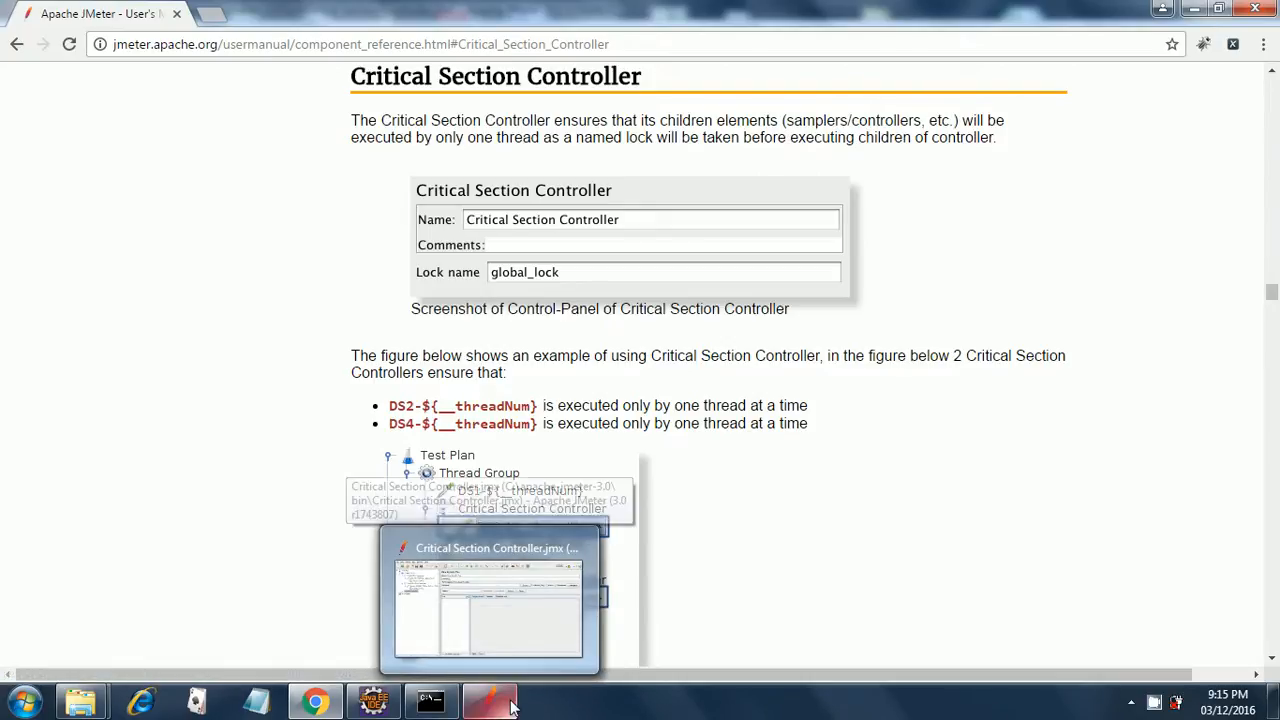
Inspect the 300 ms Constant Timer, the global_lock Critical Section Controller and its Debug Sampler
left_click(488, 700)
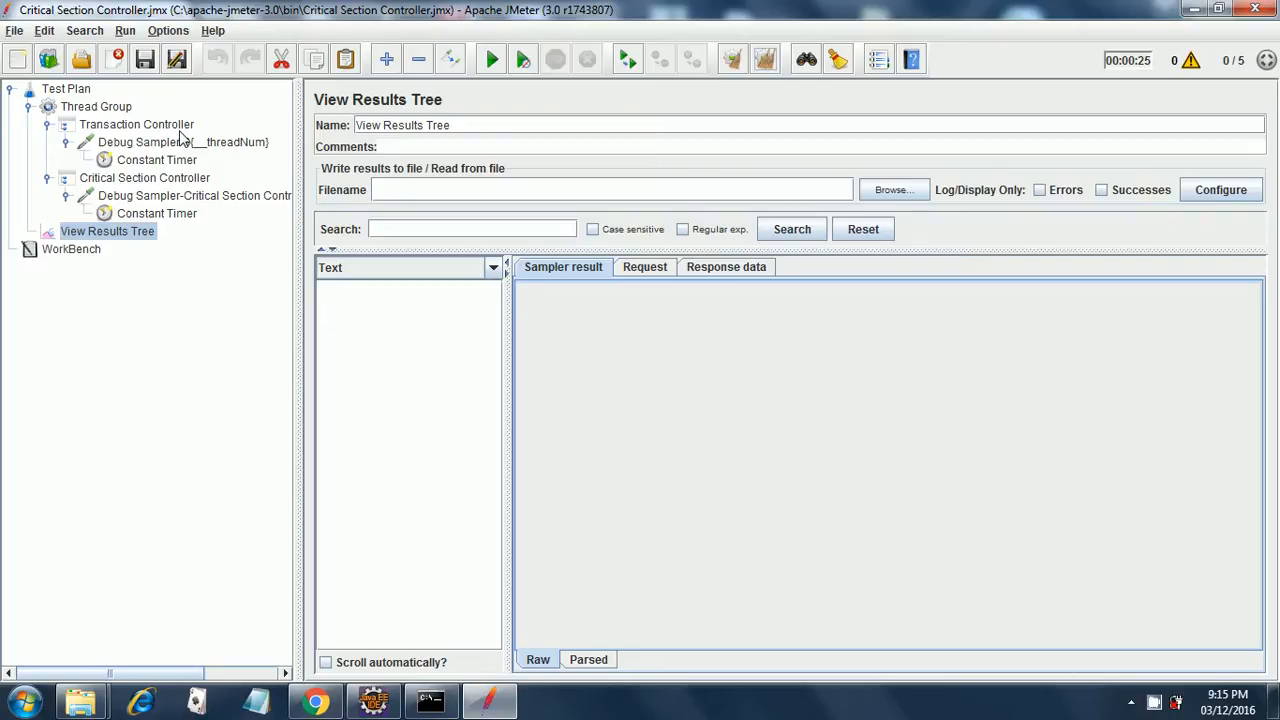
mouse_move(122, 114)
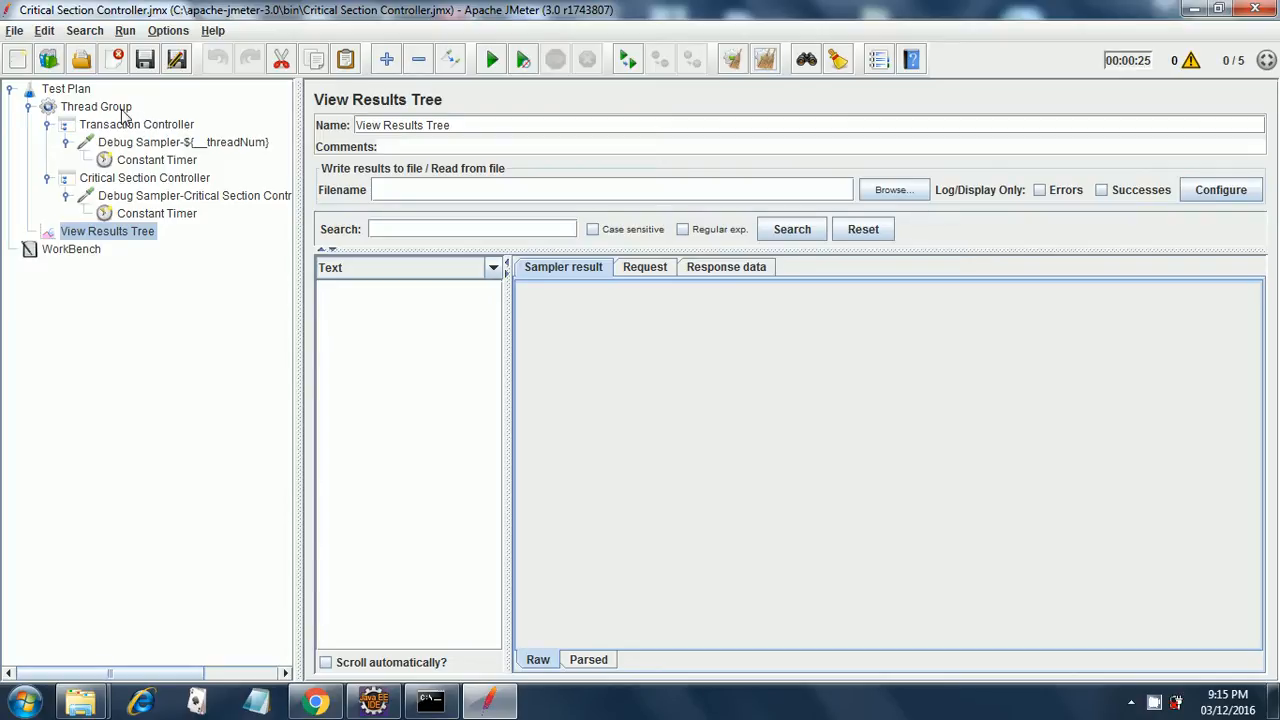
mouse_move(144, 130)
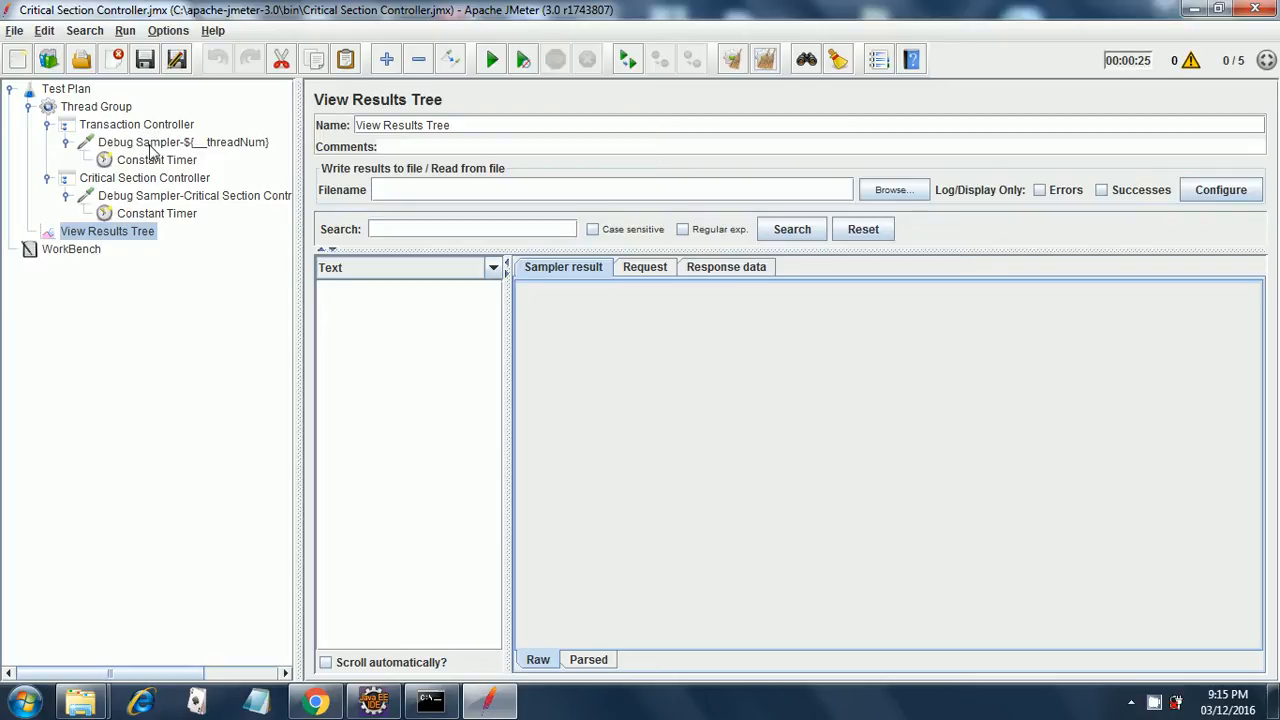
mouse_move(178, 168)
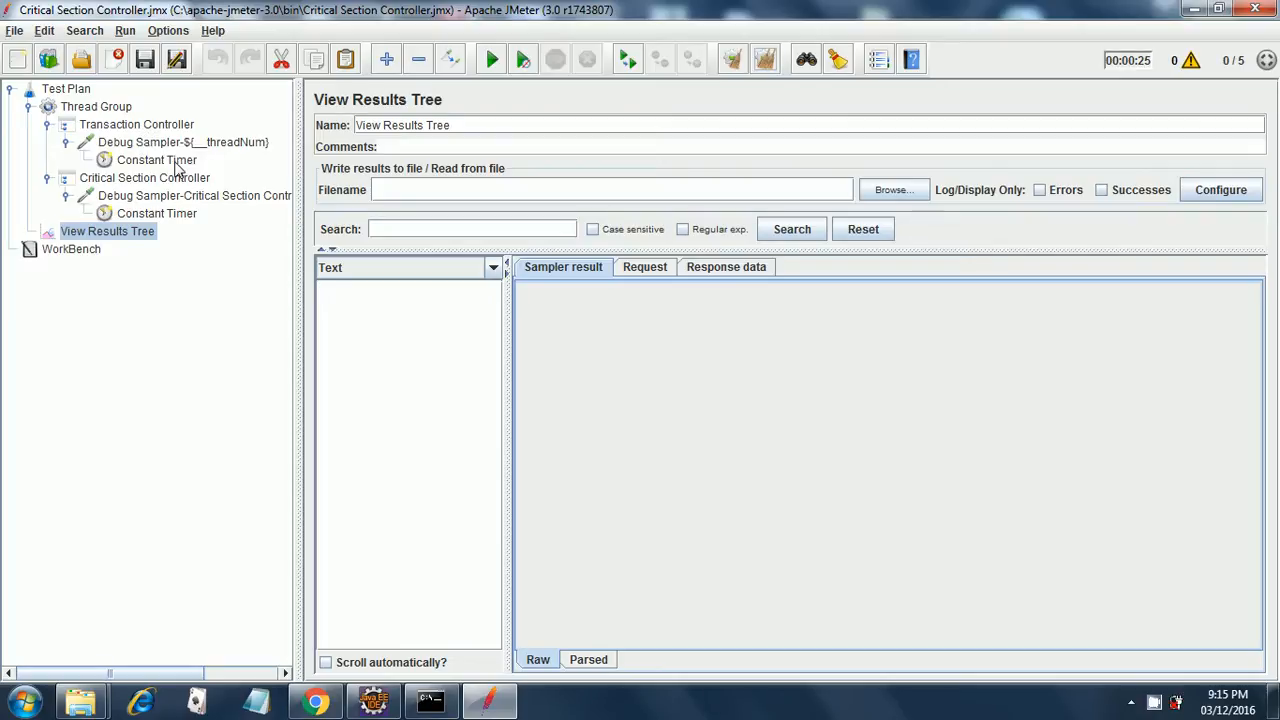
left_click(156, 160)
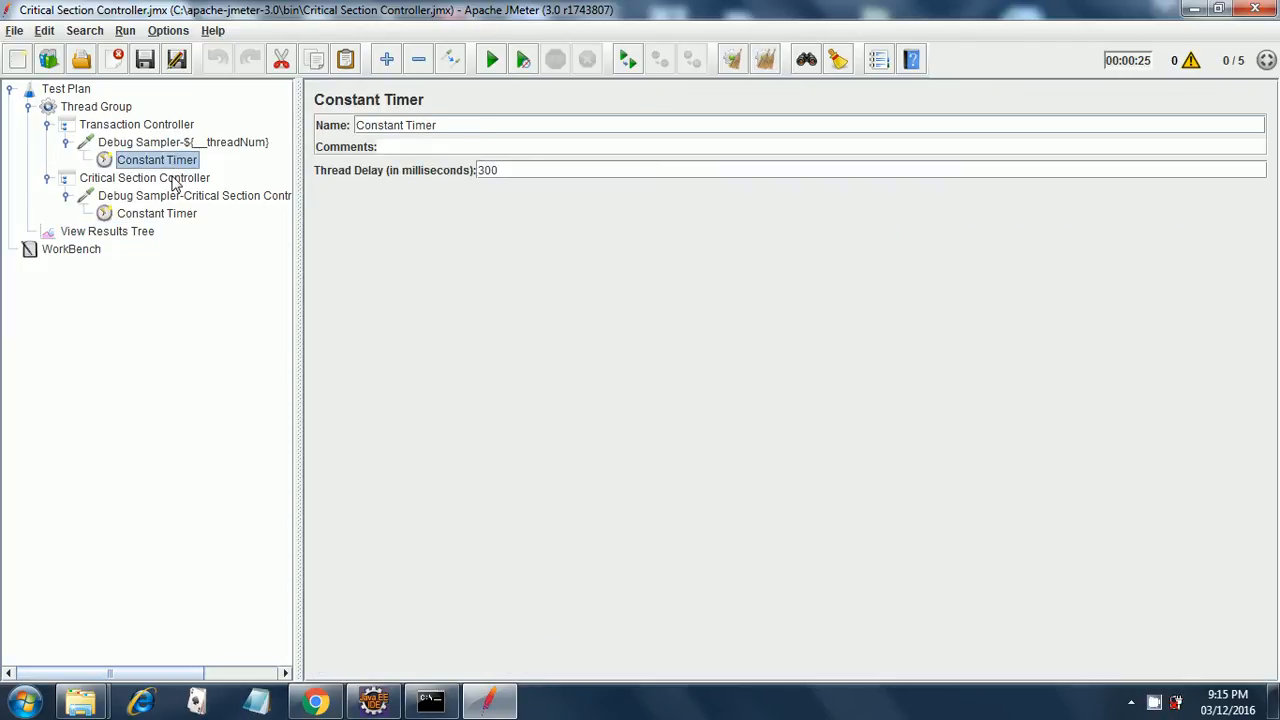
left_click(144, 176)
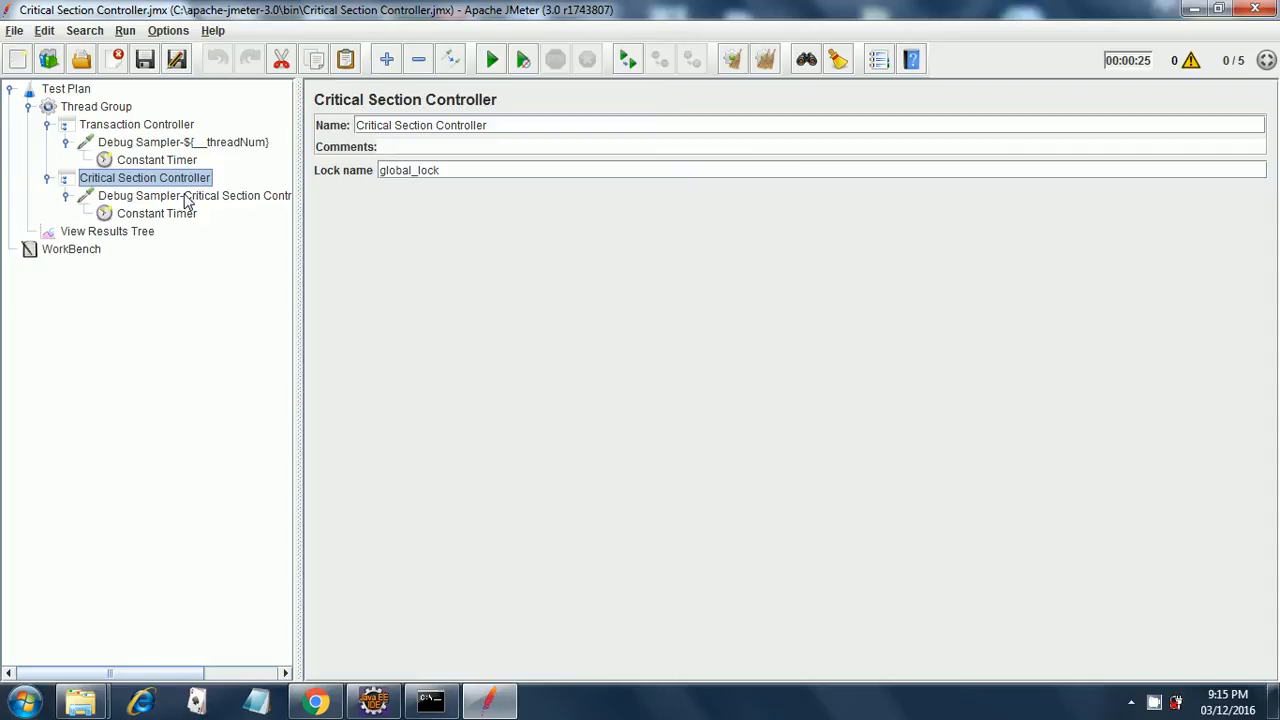
mouse_move(90, 92)
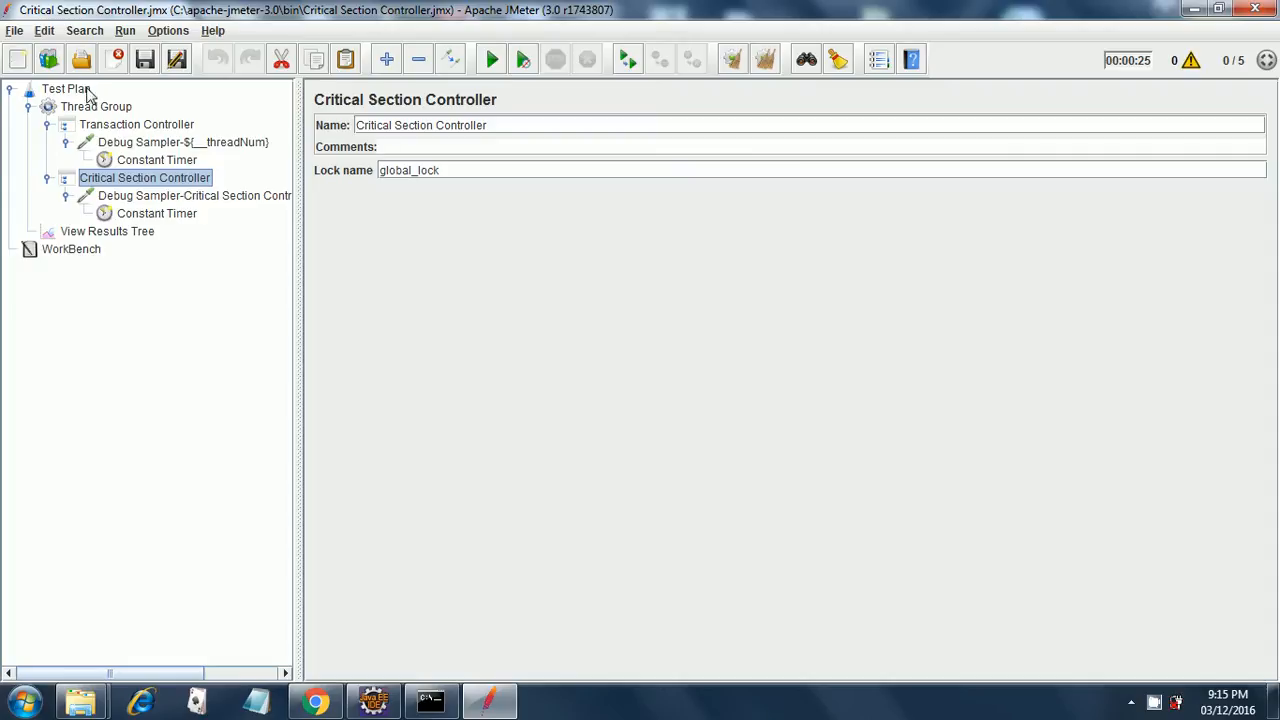
mouse_move(128, 190)
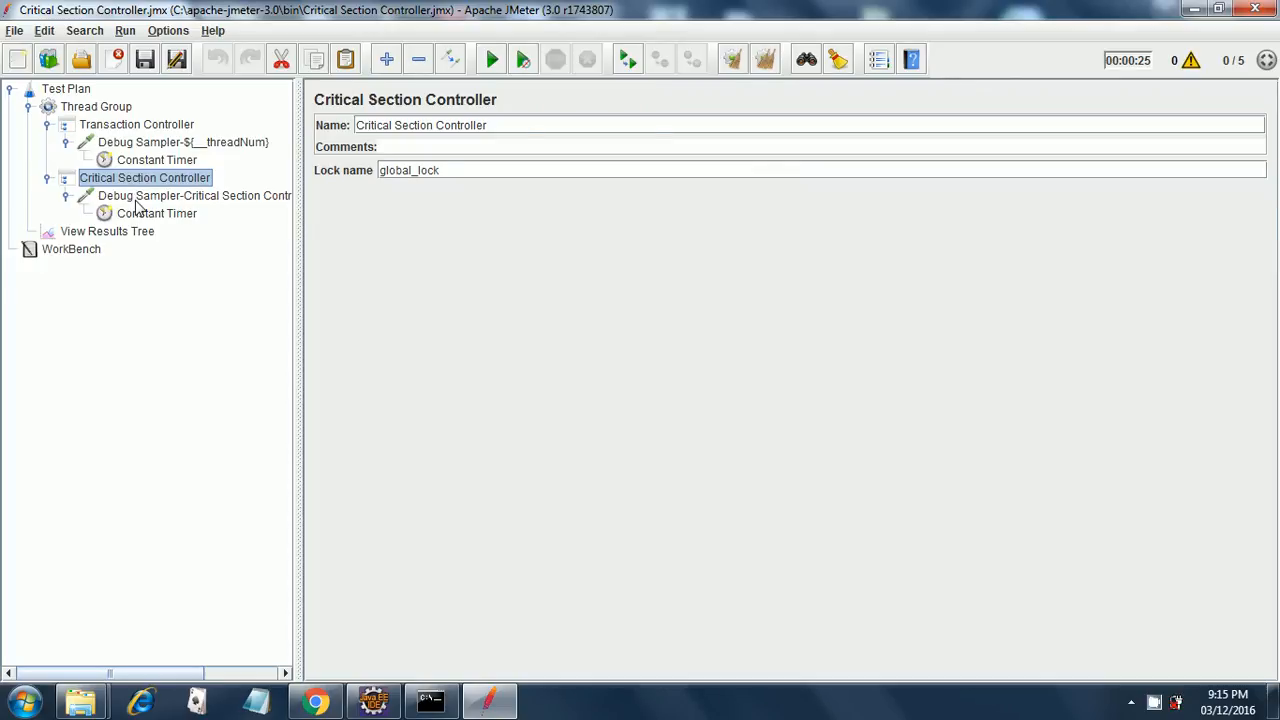
left_click(194, 196)
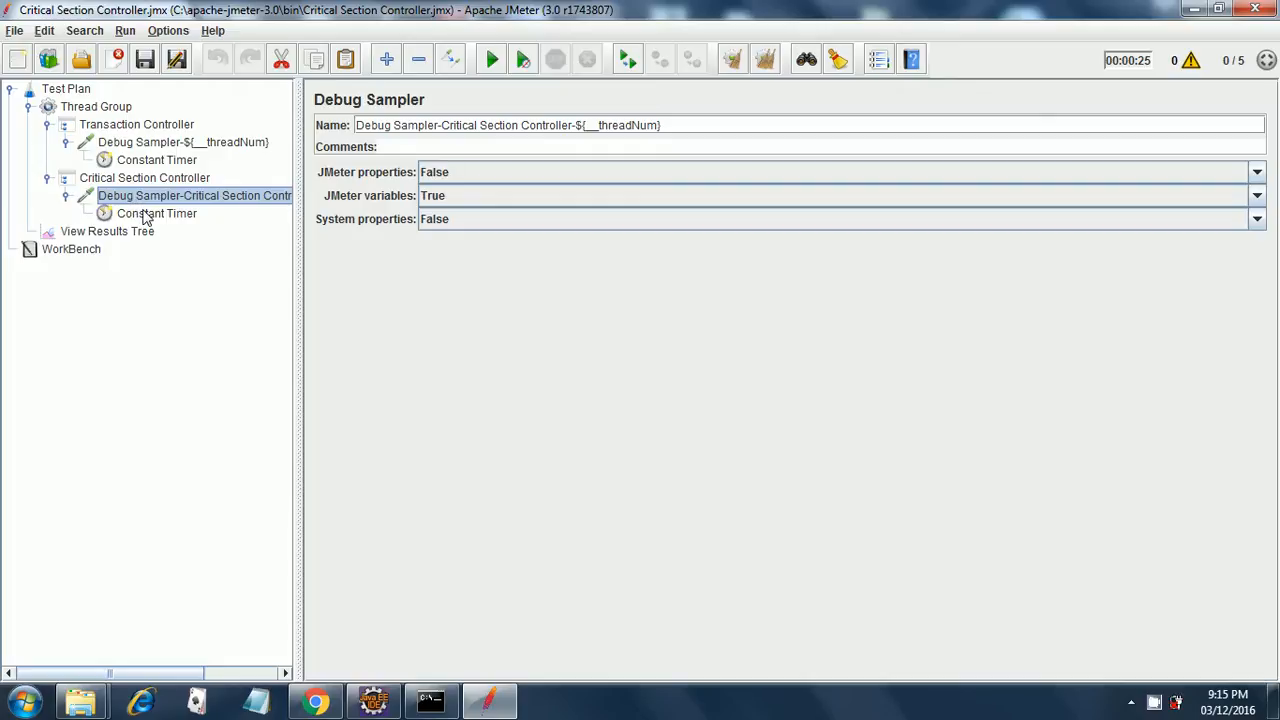
mouse_move(212, 222)
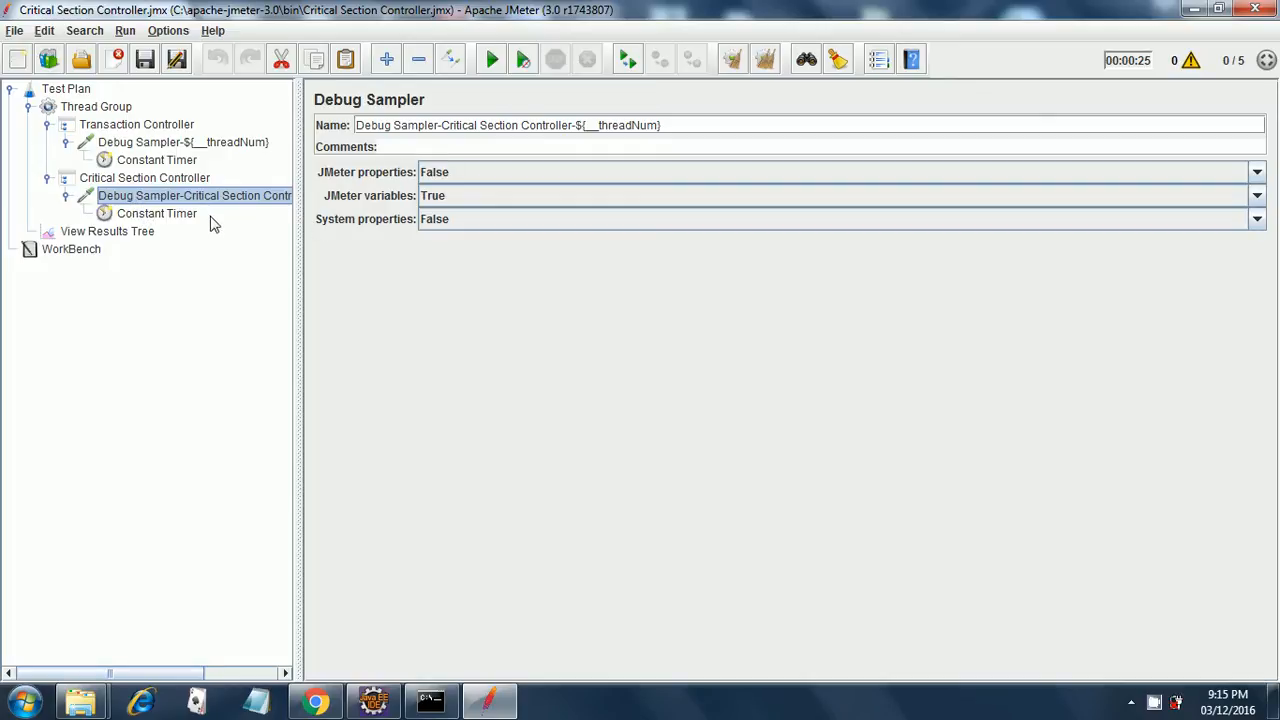
Check the critical-section and Transaction Controller timers' delays, then select View Results Tree
left_click(156, 212)
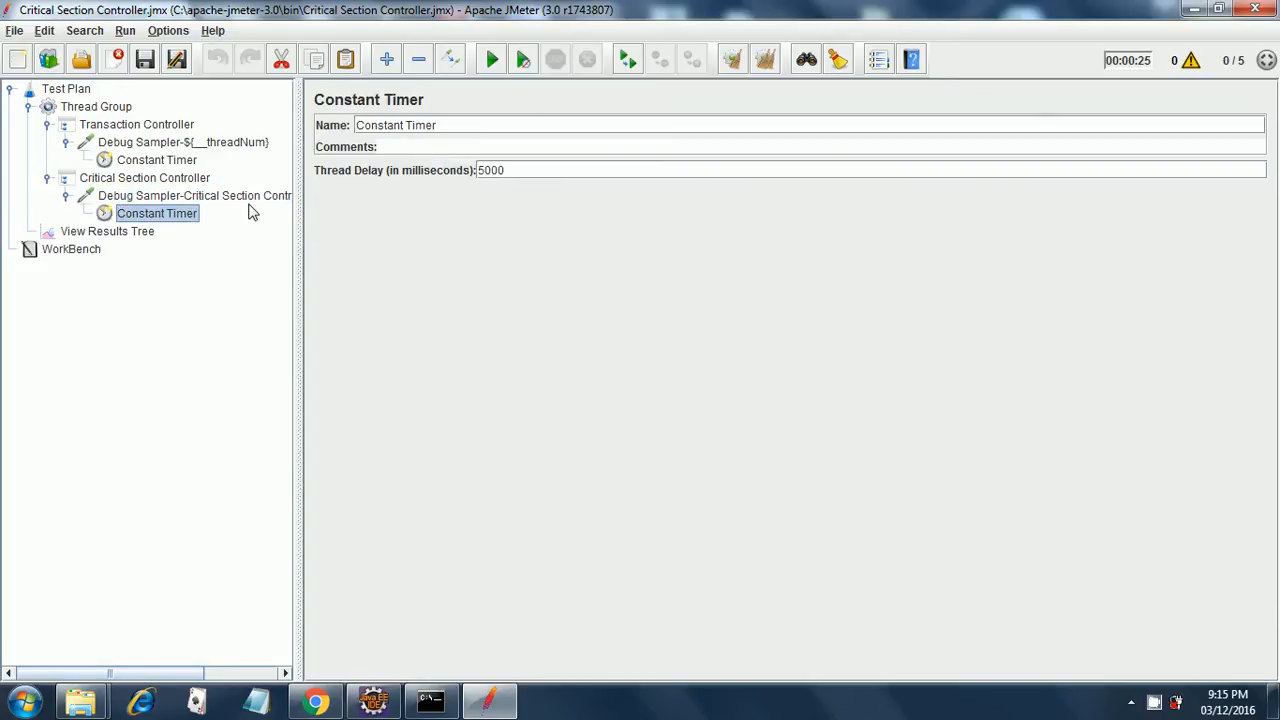
mouse_move(528, 198)
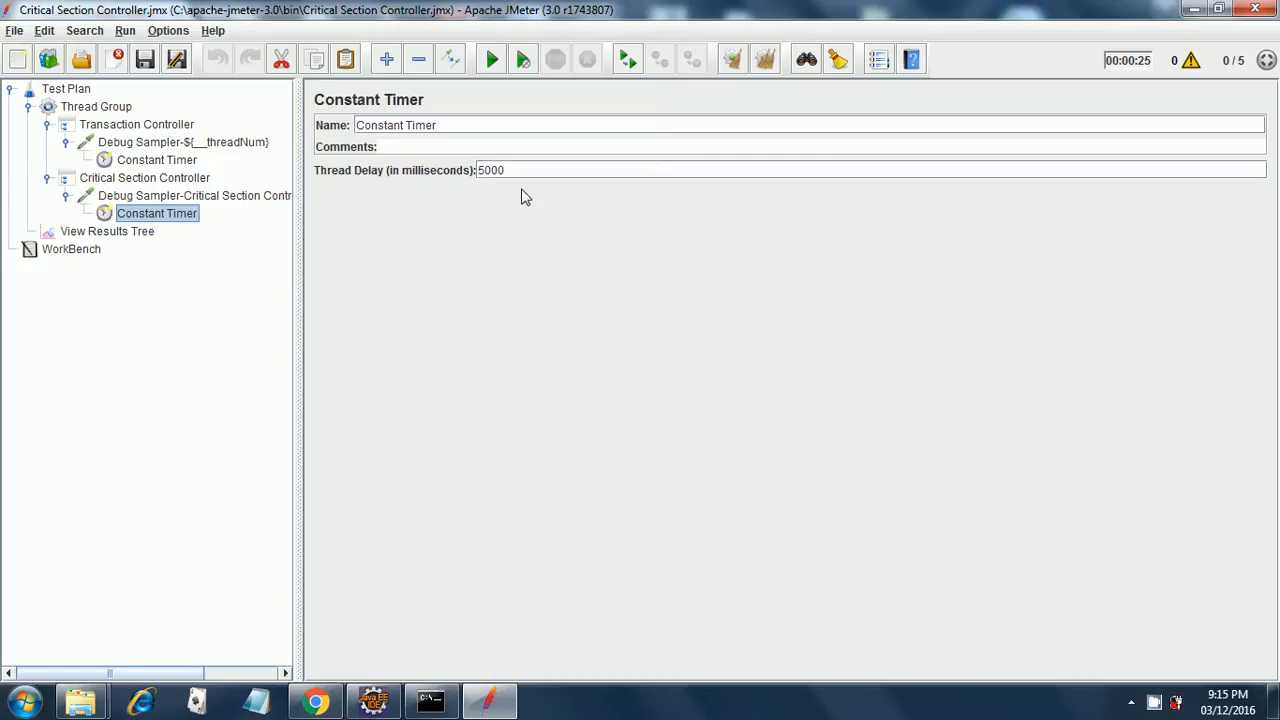
left_click(500, 170)
type("300")
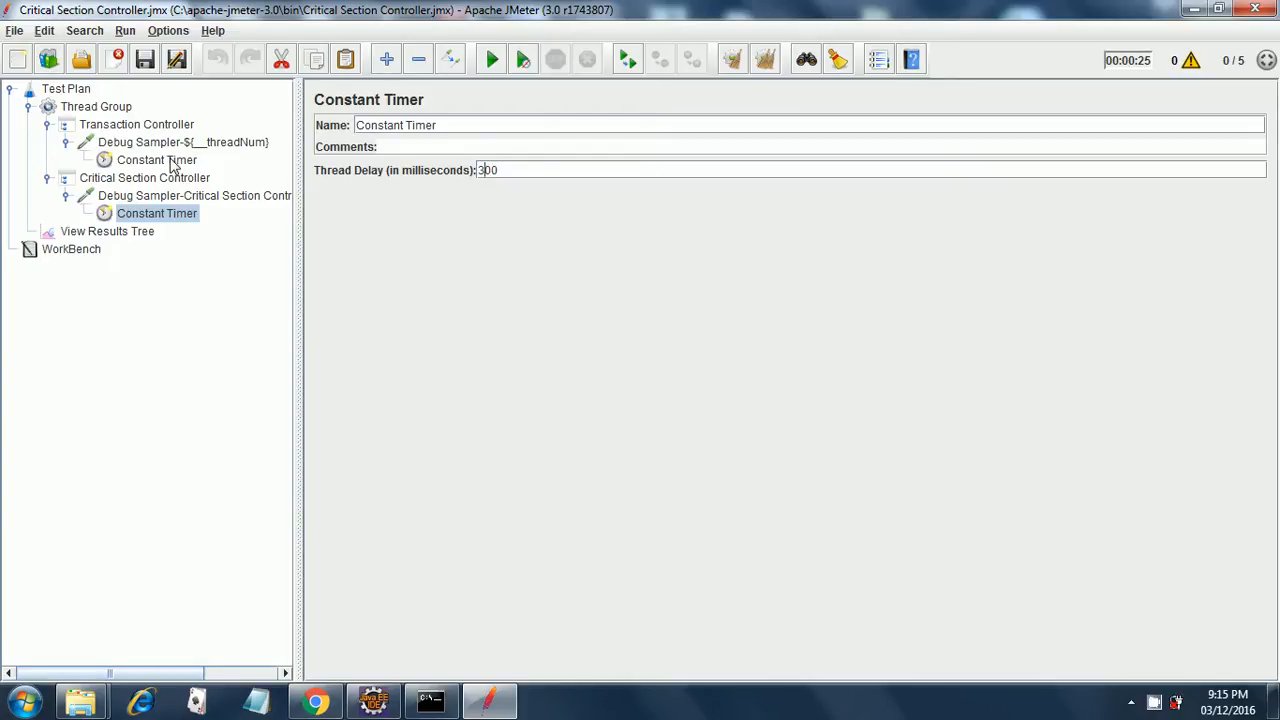
left_click(156, 160)
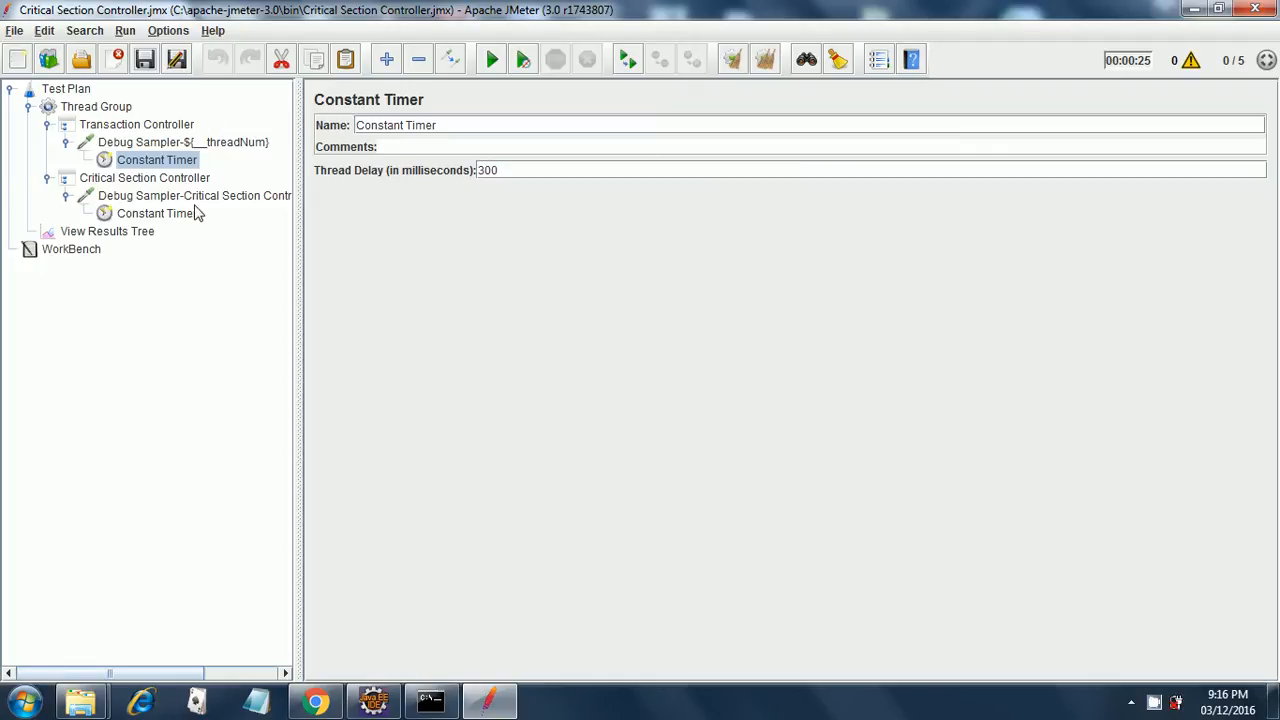
left_click(108, 232)
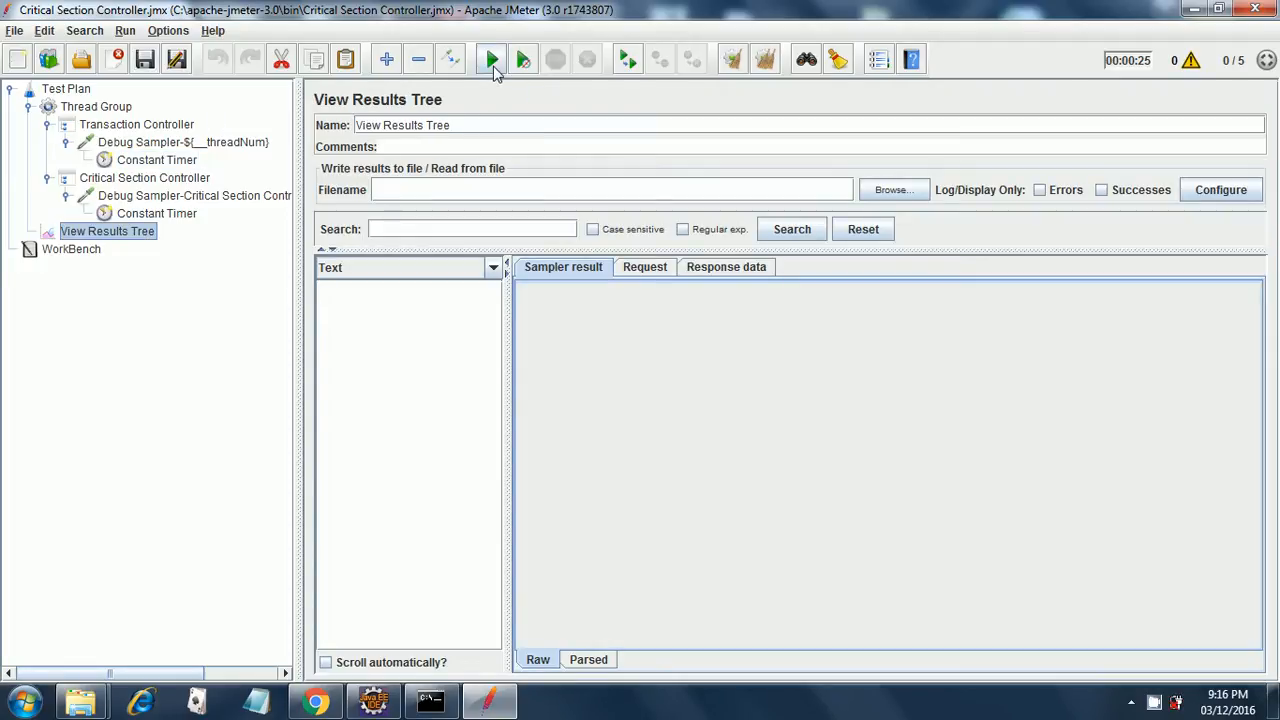
Run the test plan to fill View Results Tree, then return to the critical-section Constant Timer
left_click(490, 60)
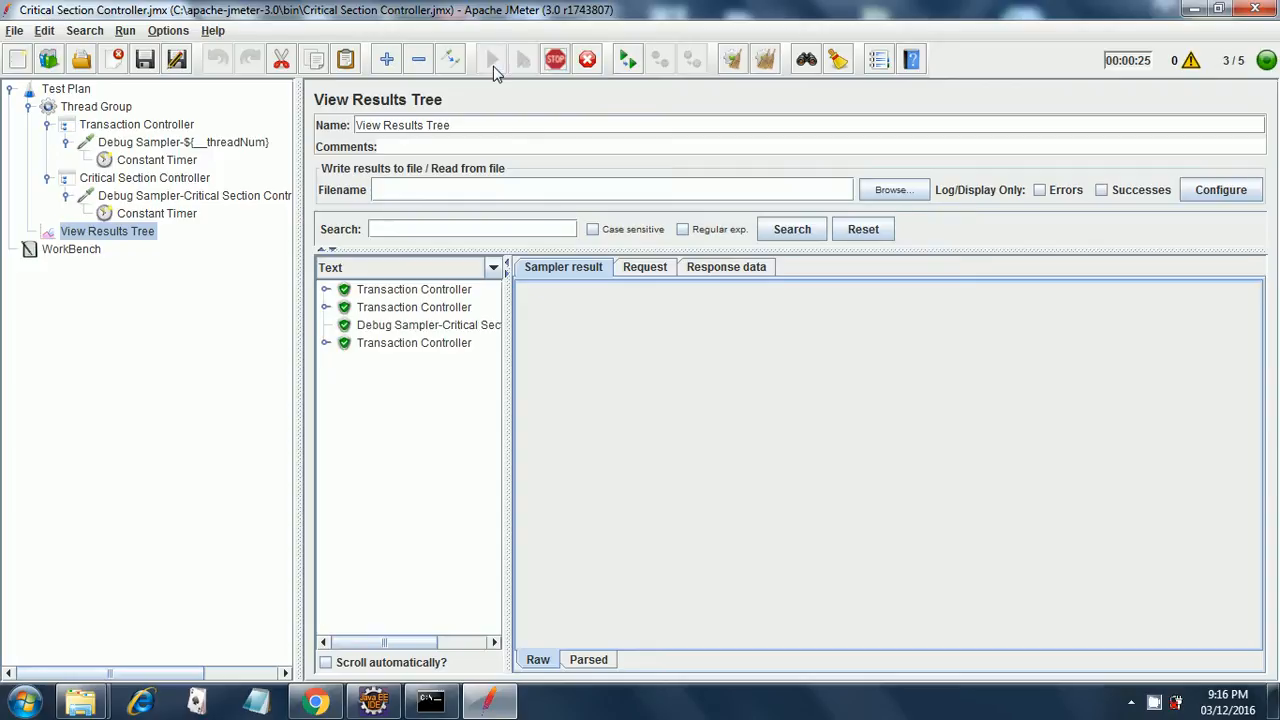
left_click(492, 60)
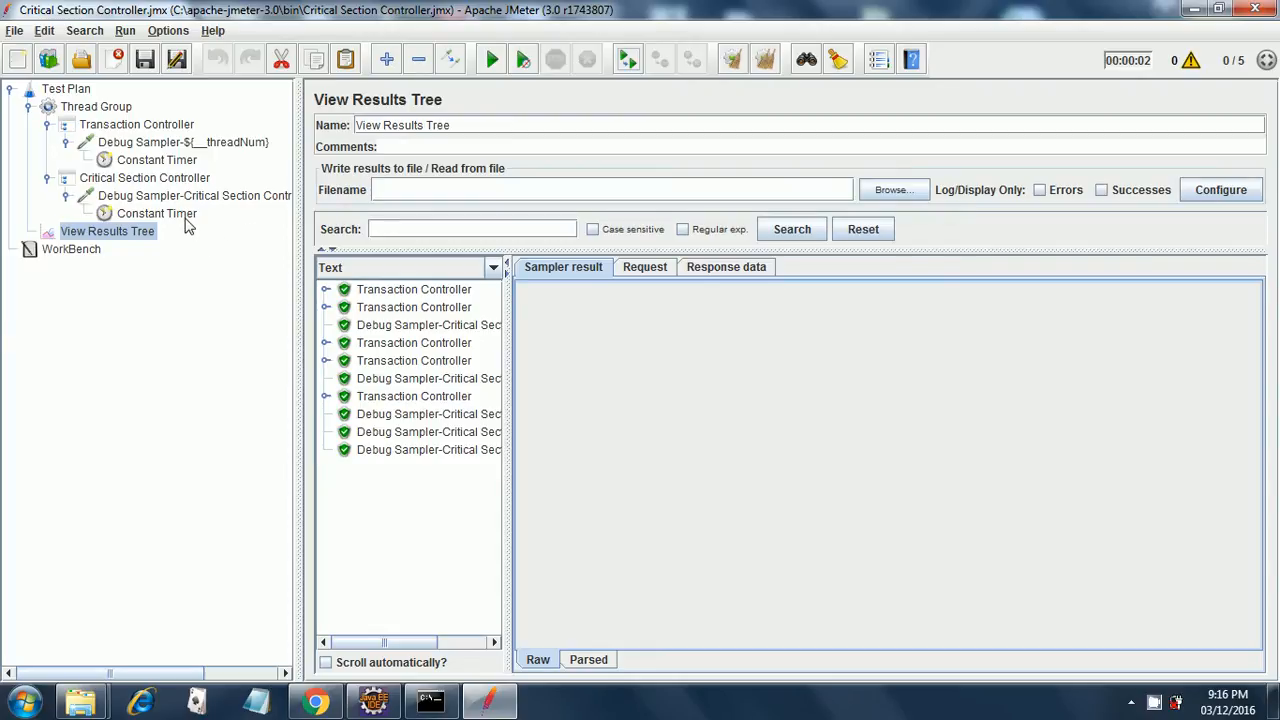
left_click(156, 212)
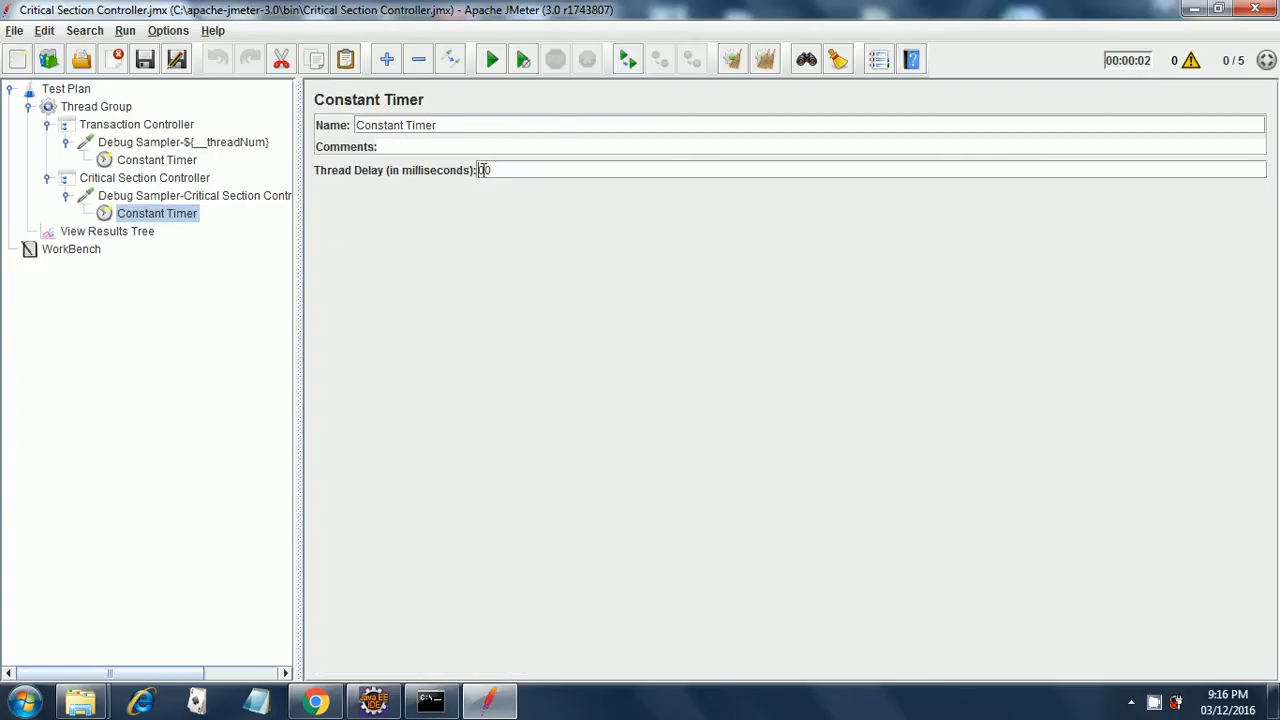
Enter a 3000 ms thread delay for the critical-section timer and save the test plan
type("3000")
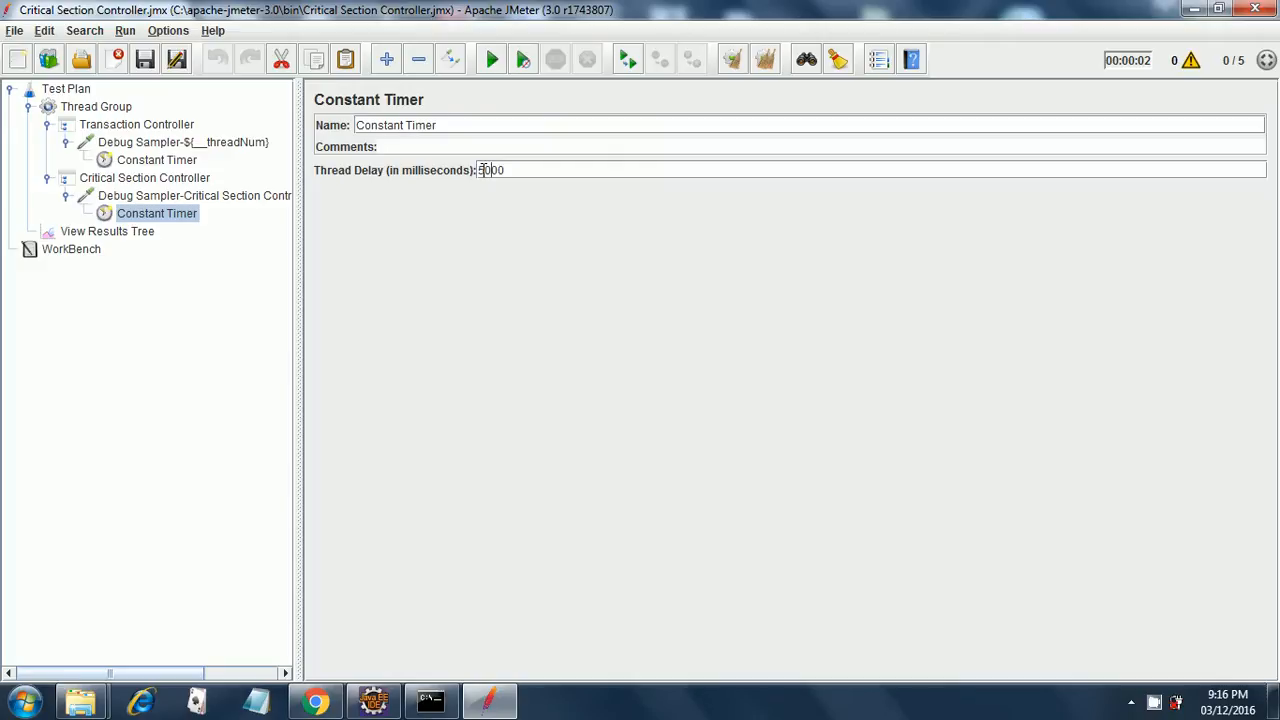
left_click(144, 60)
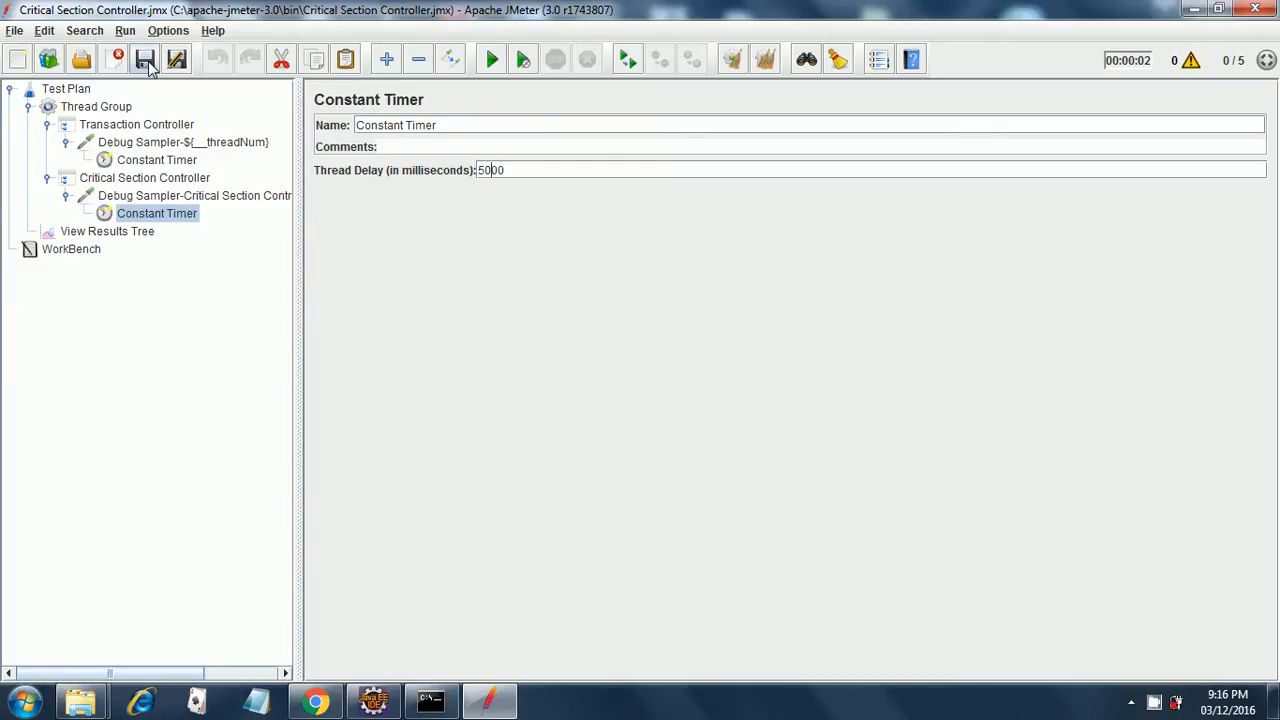
left_click(144, 60)
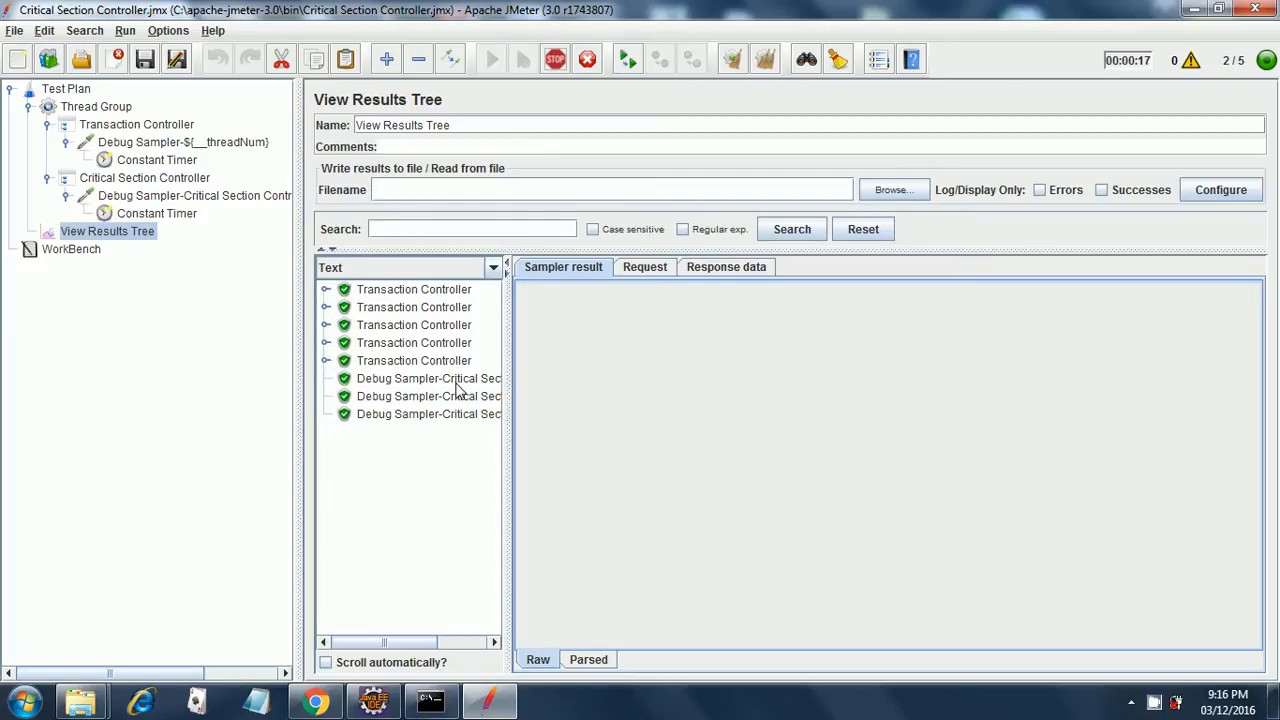
mouse_move(452, 400)
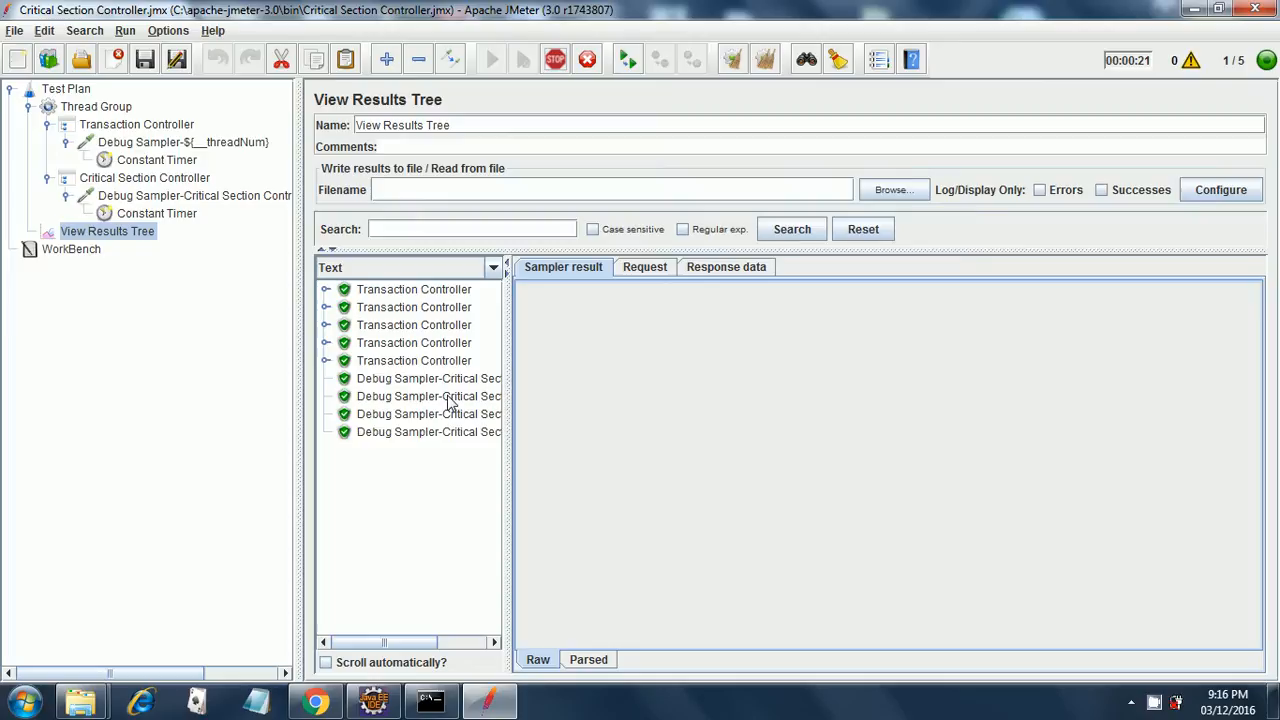
mouse_move(448, 410)
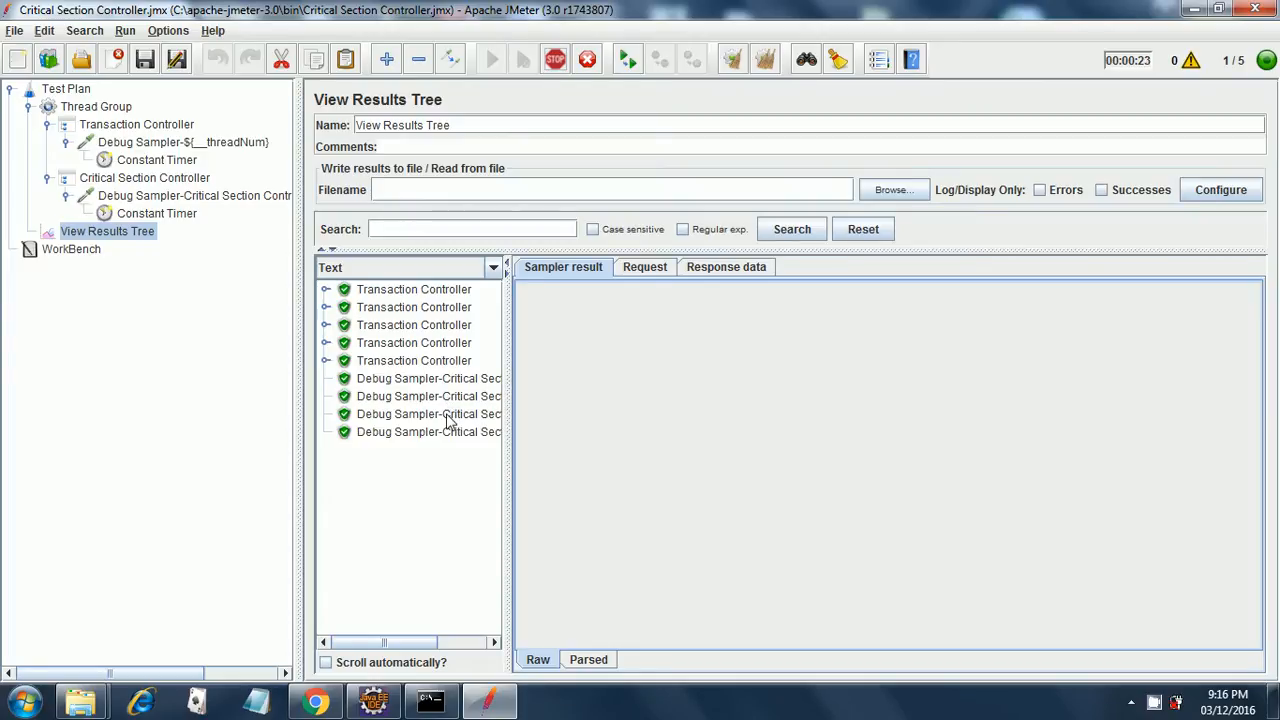
mouse_move(448, 456)
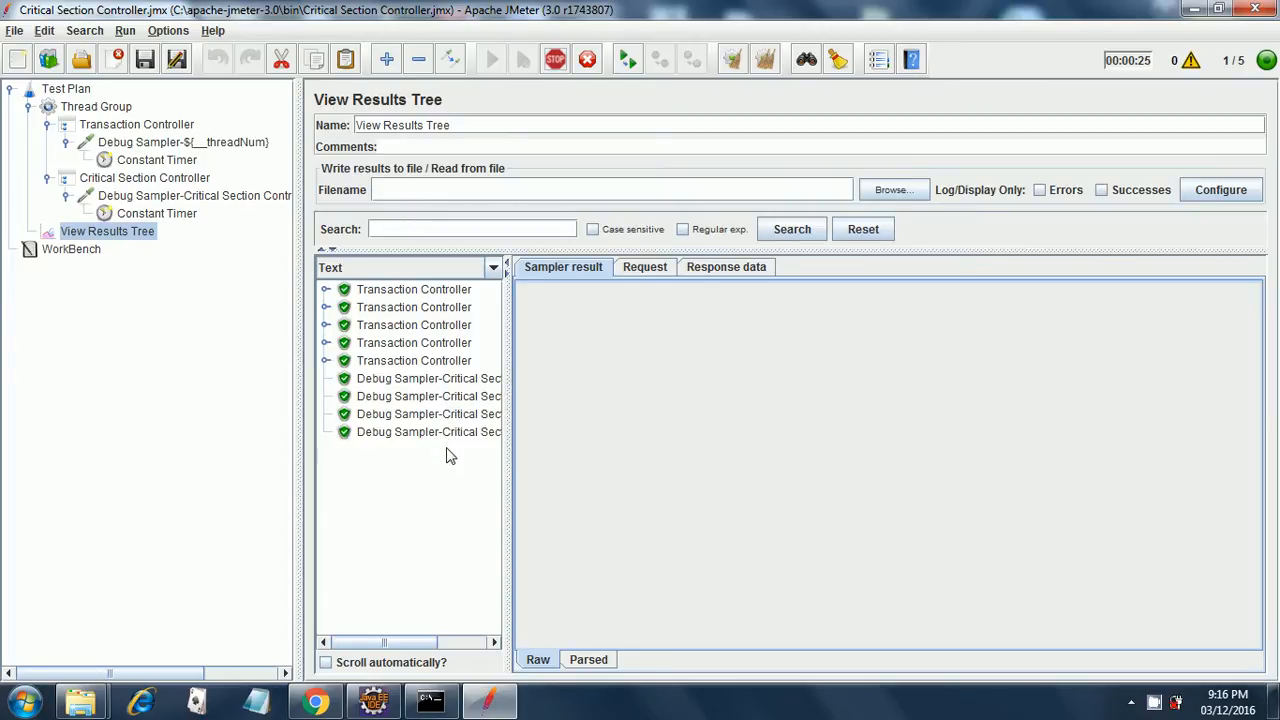
View the last Debug Sampler-Critical Section result showing response code 200 OK
left_click(428, 448)
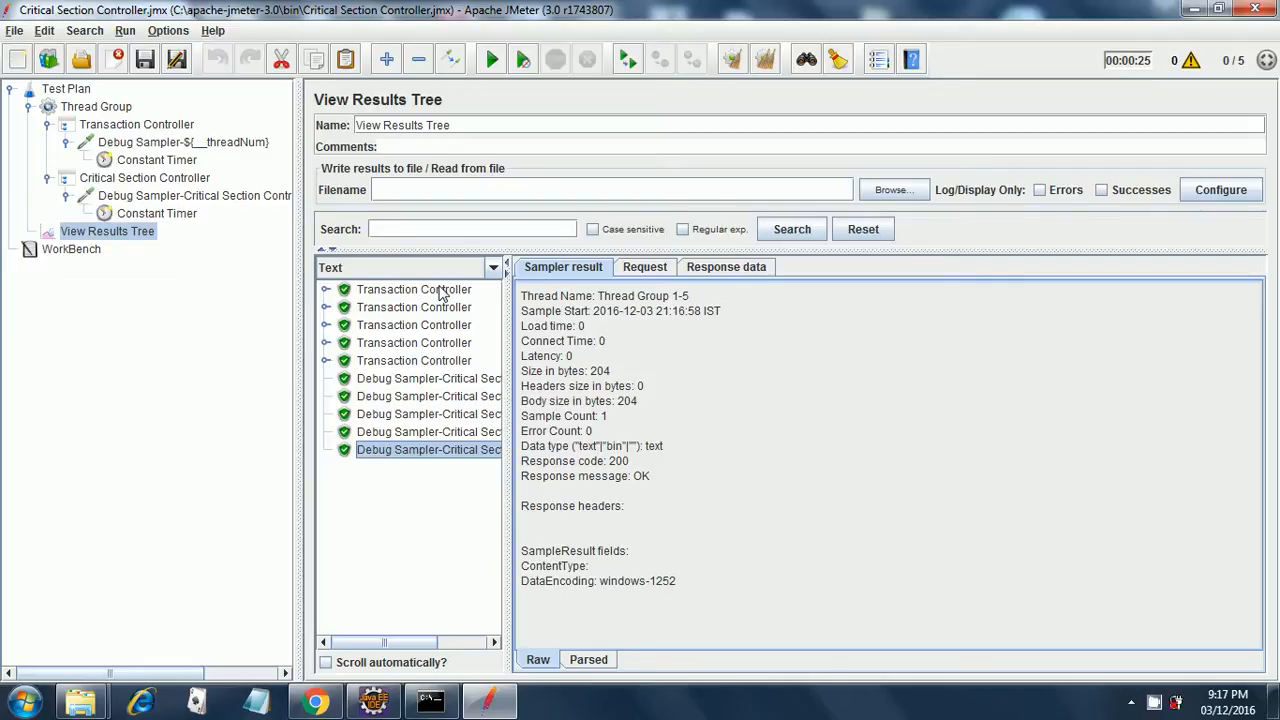
View the first Transaction Controller result and expand the first three to reveal Debug Sampler-1, -2, -3
left_click(414, 288)
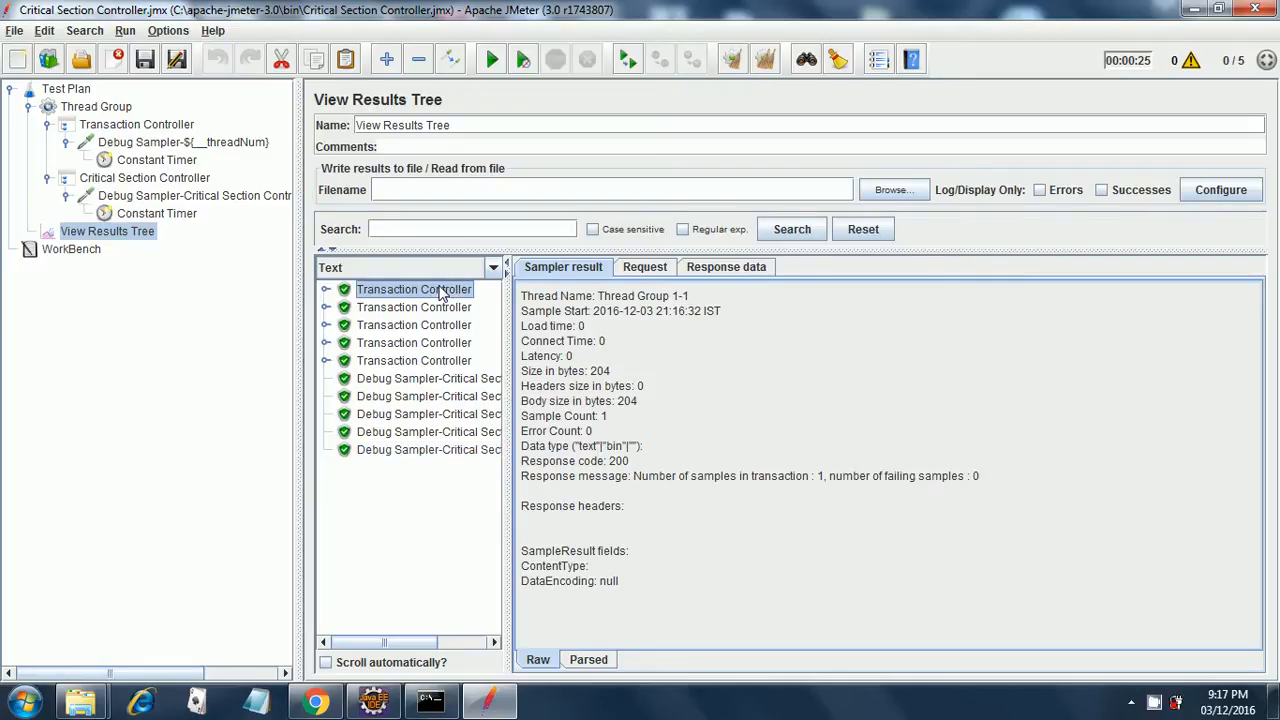
mouse_move(444, 372)
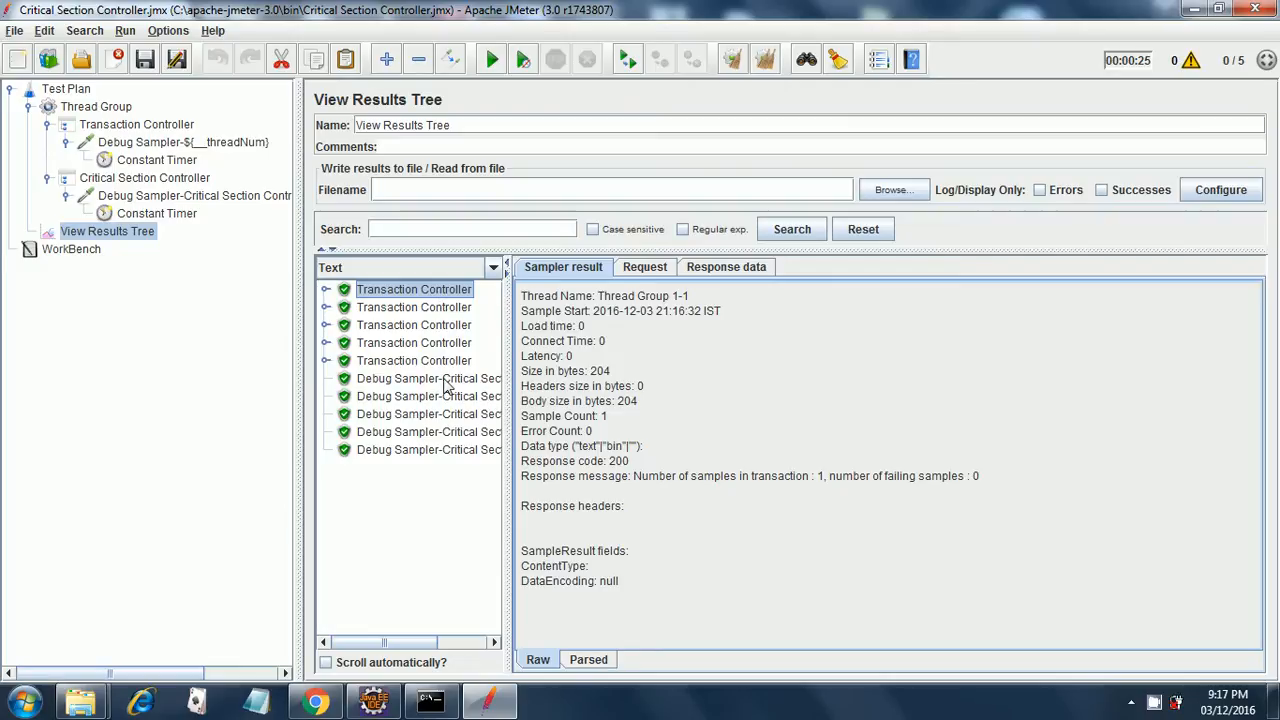
mouse_move(446, 450)
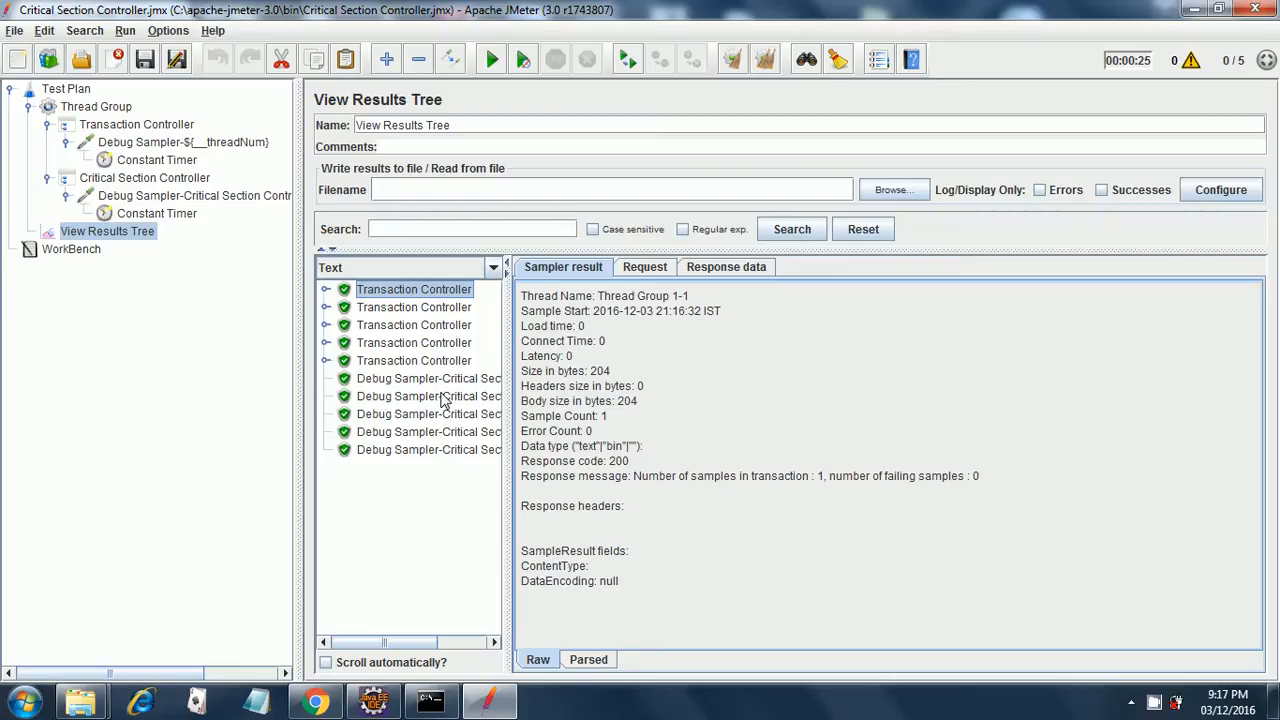
mouse_move(456, 392)
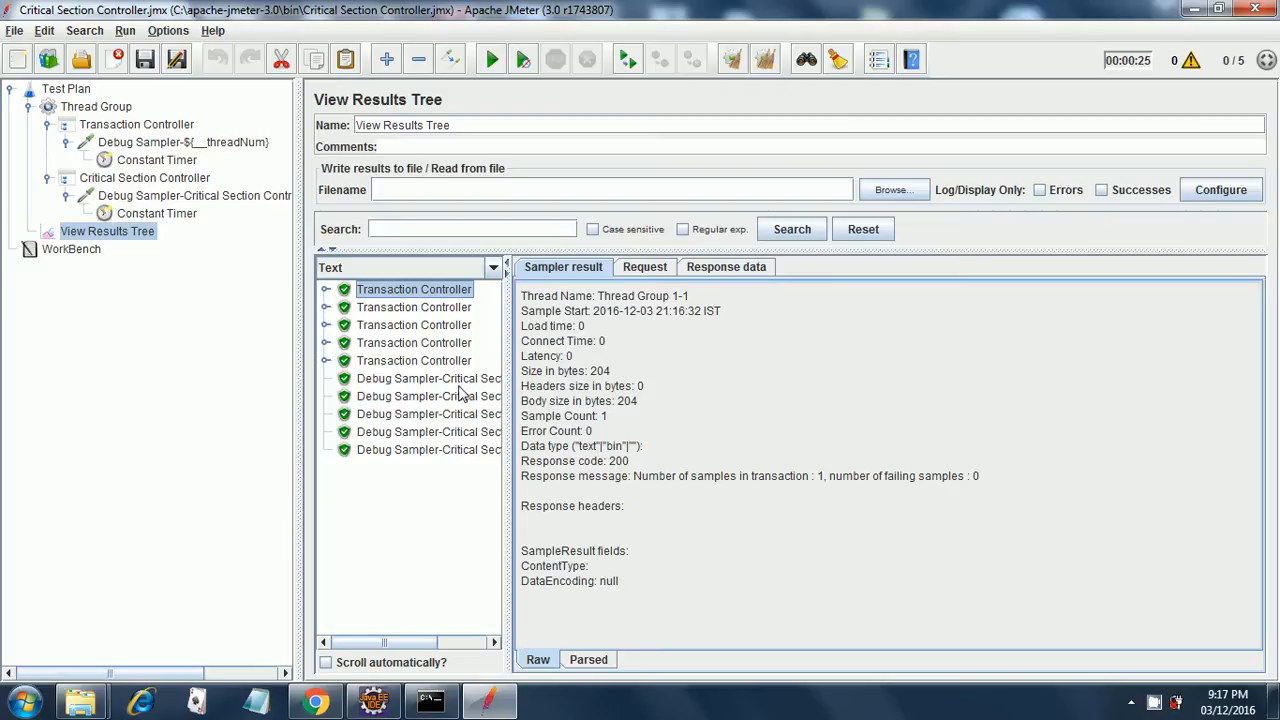
mouse_move(464, 390)
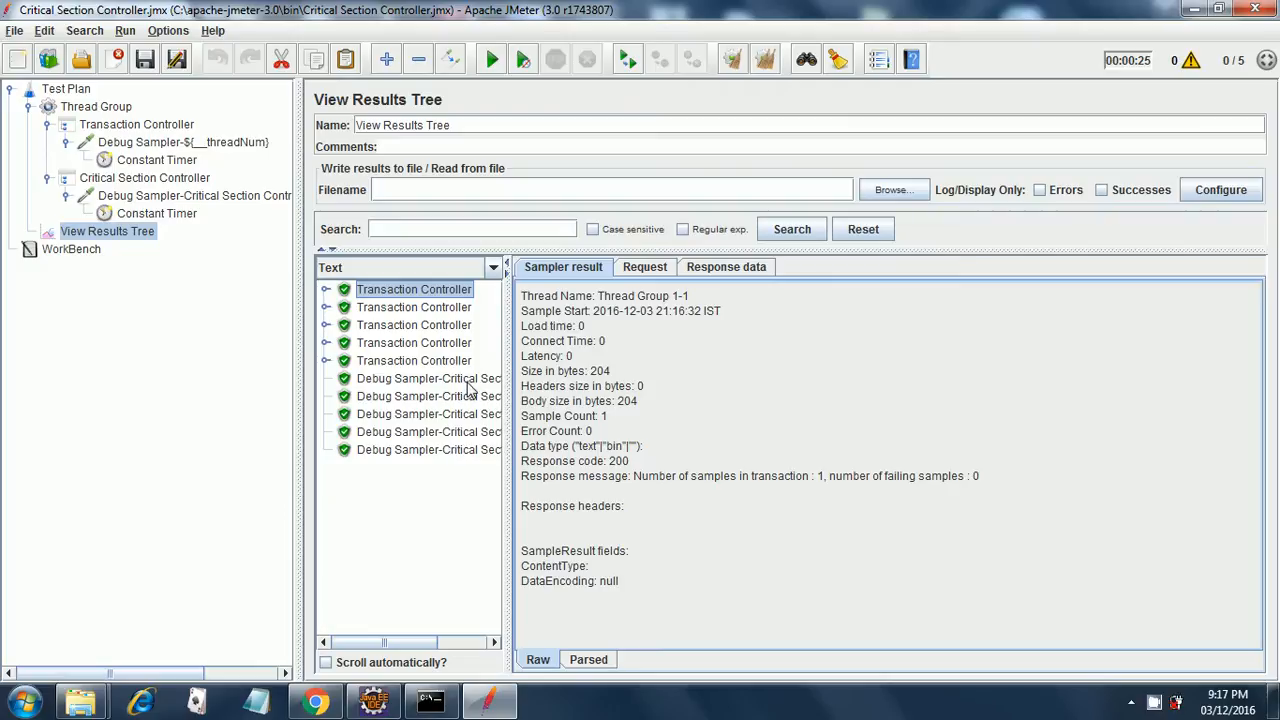
mouse_move(450, 404)
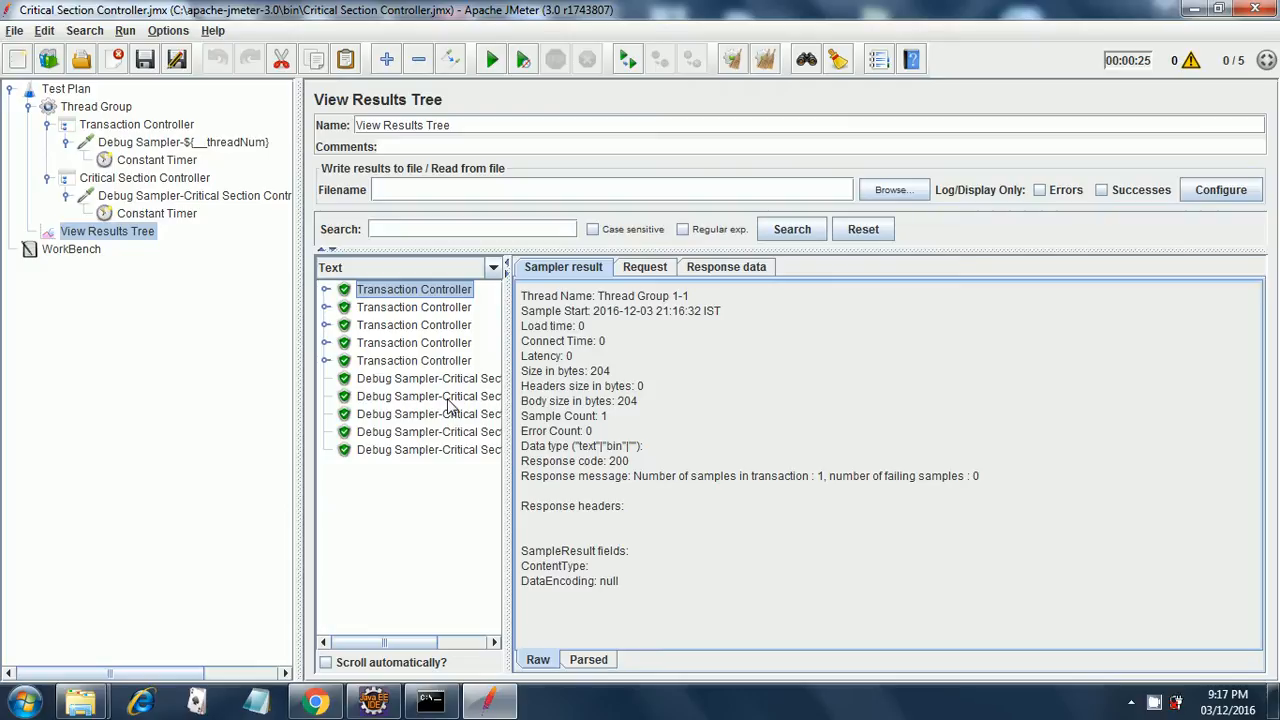
mouse_move(460, 388)
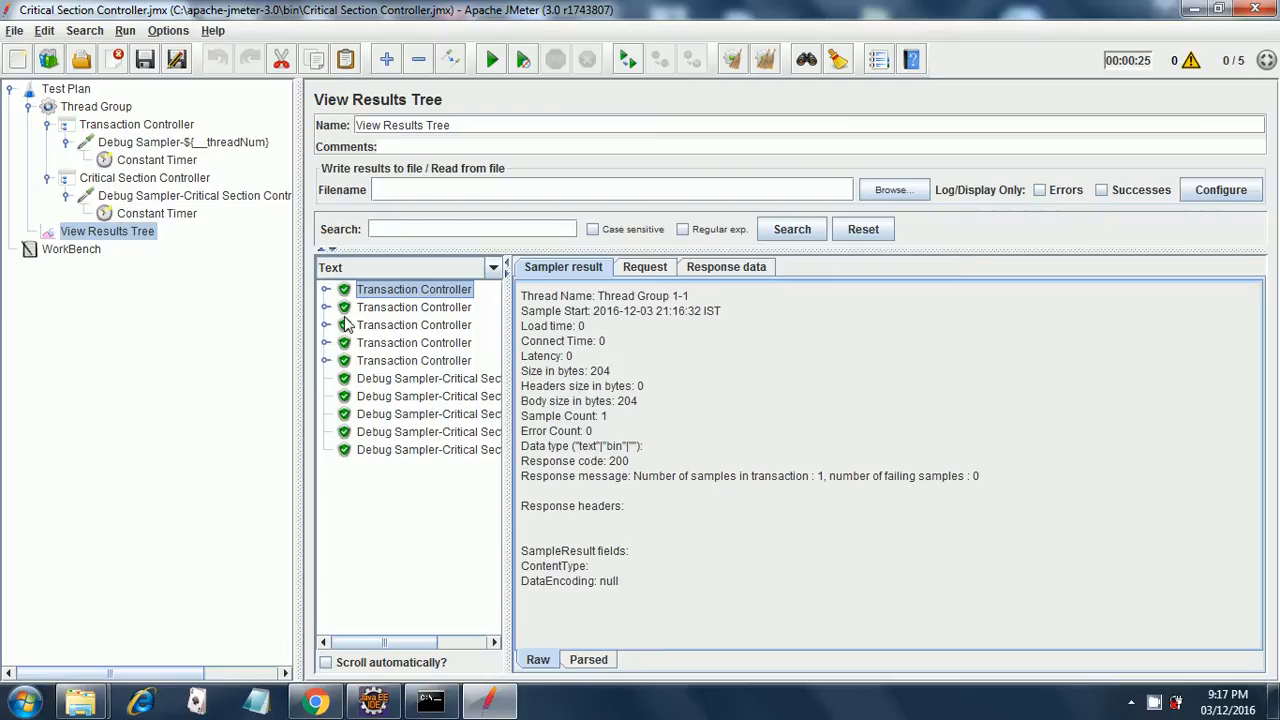
left_click(324, 288)
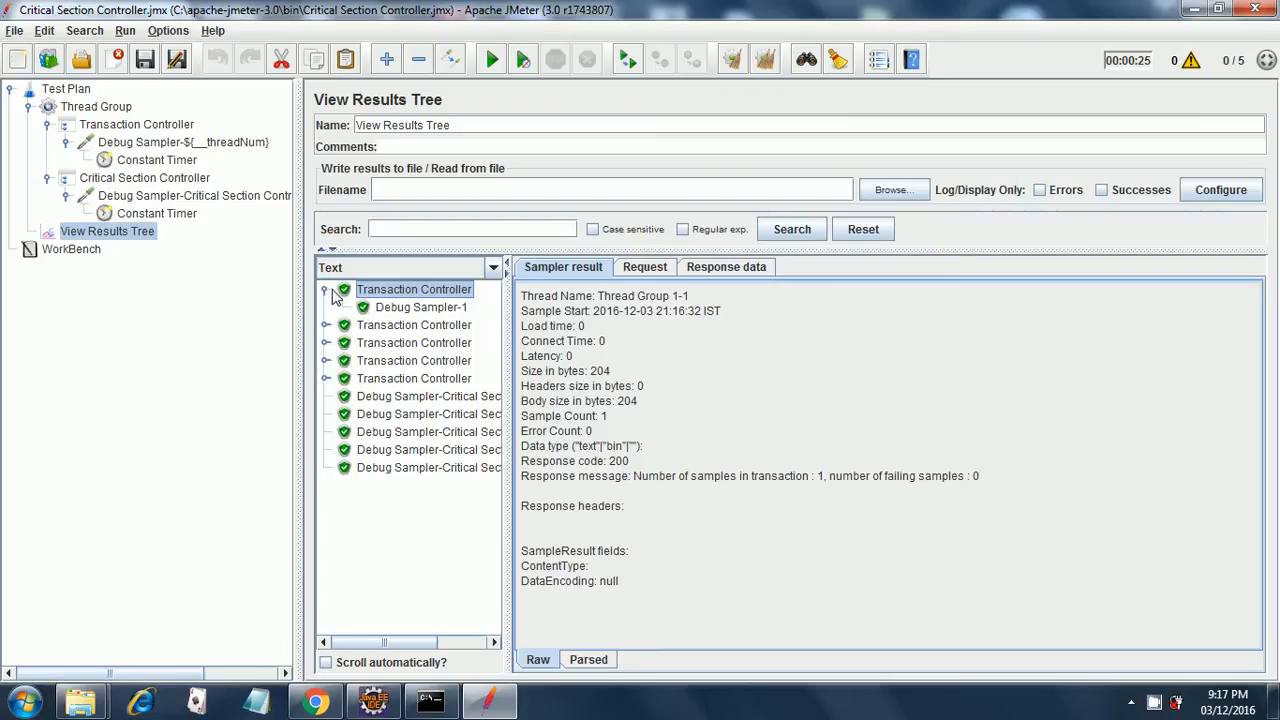
left_click(324, 324)
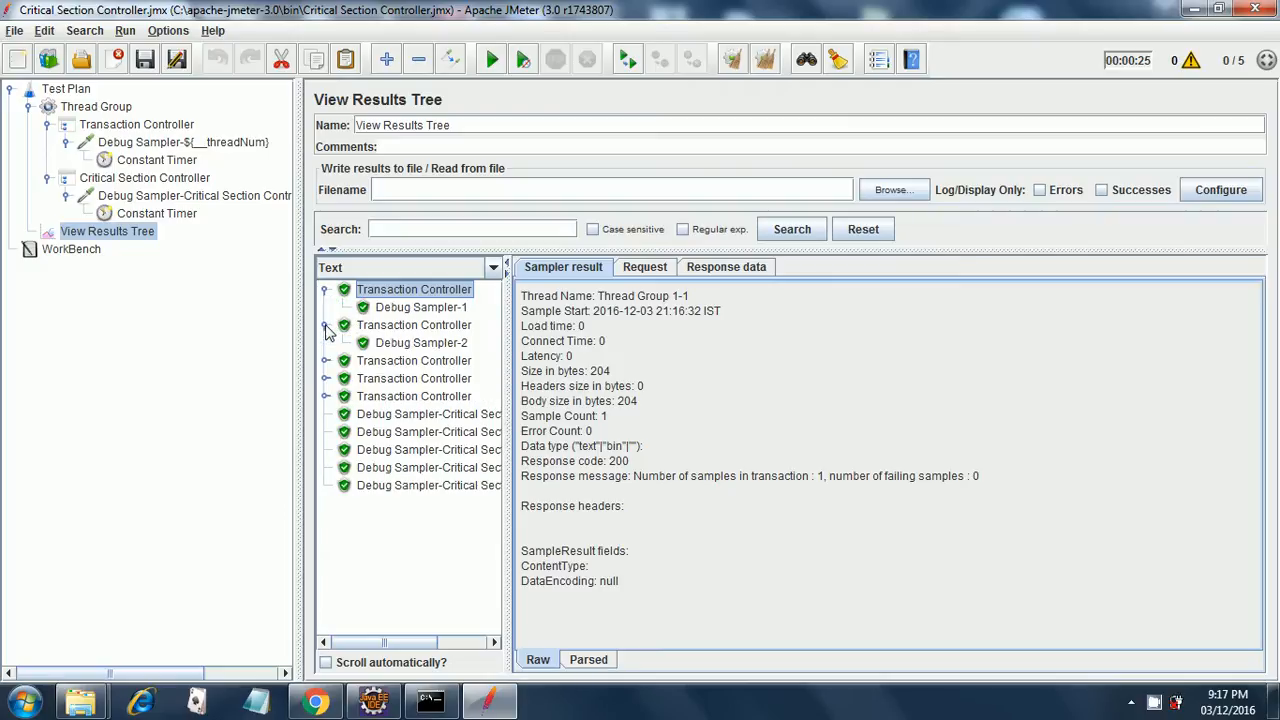
left_click(326, 360)
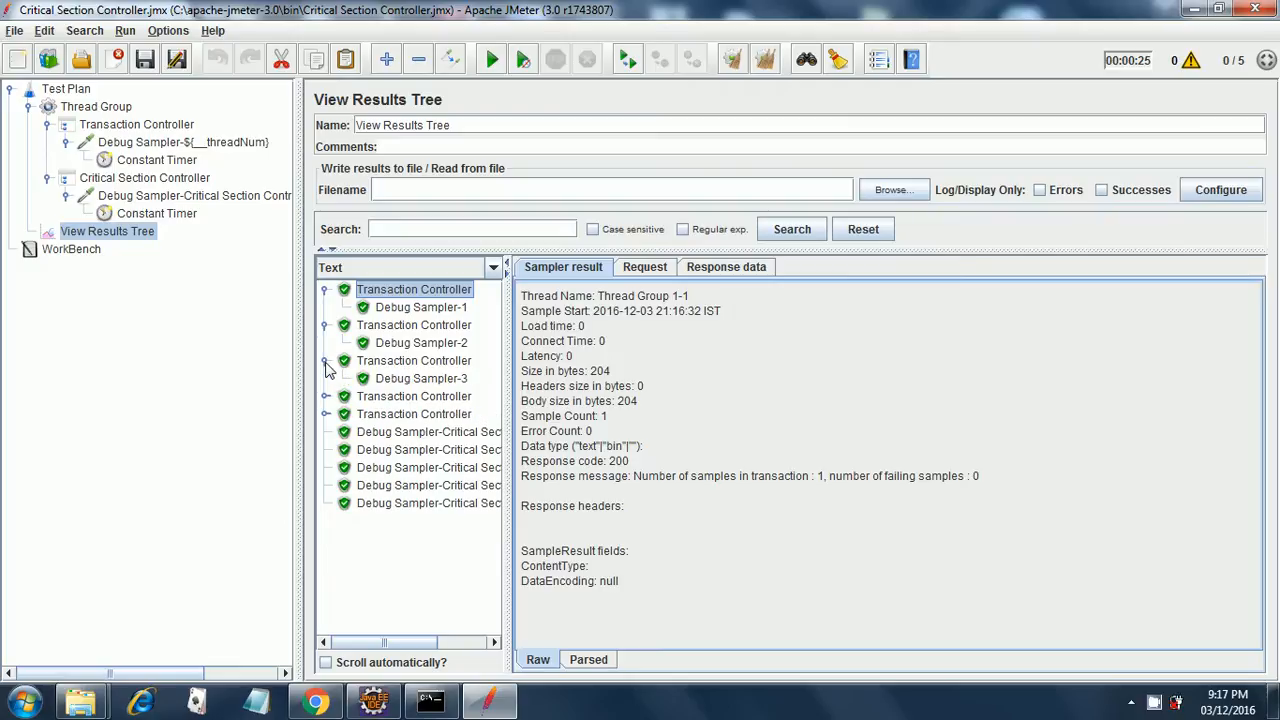